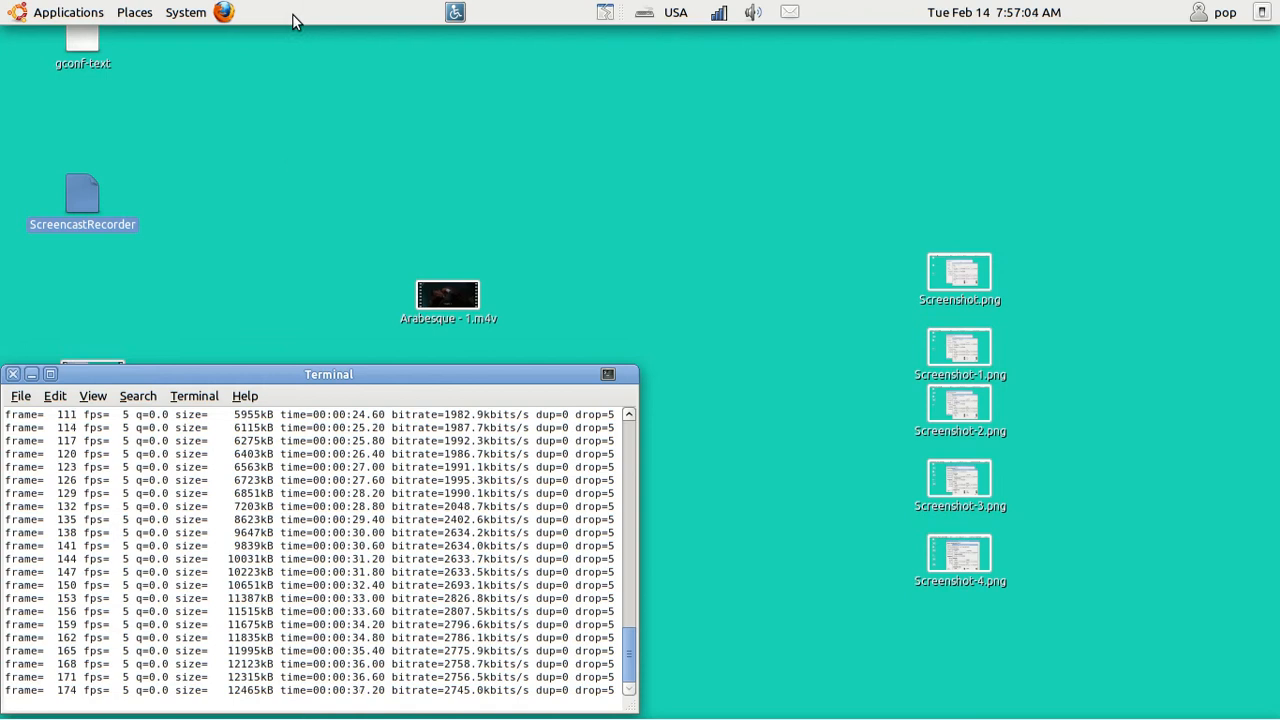
Uncheck Autohide in the top panel's Properties so the panel stays visible.
right_click(290, 12)
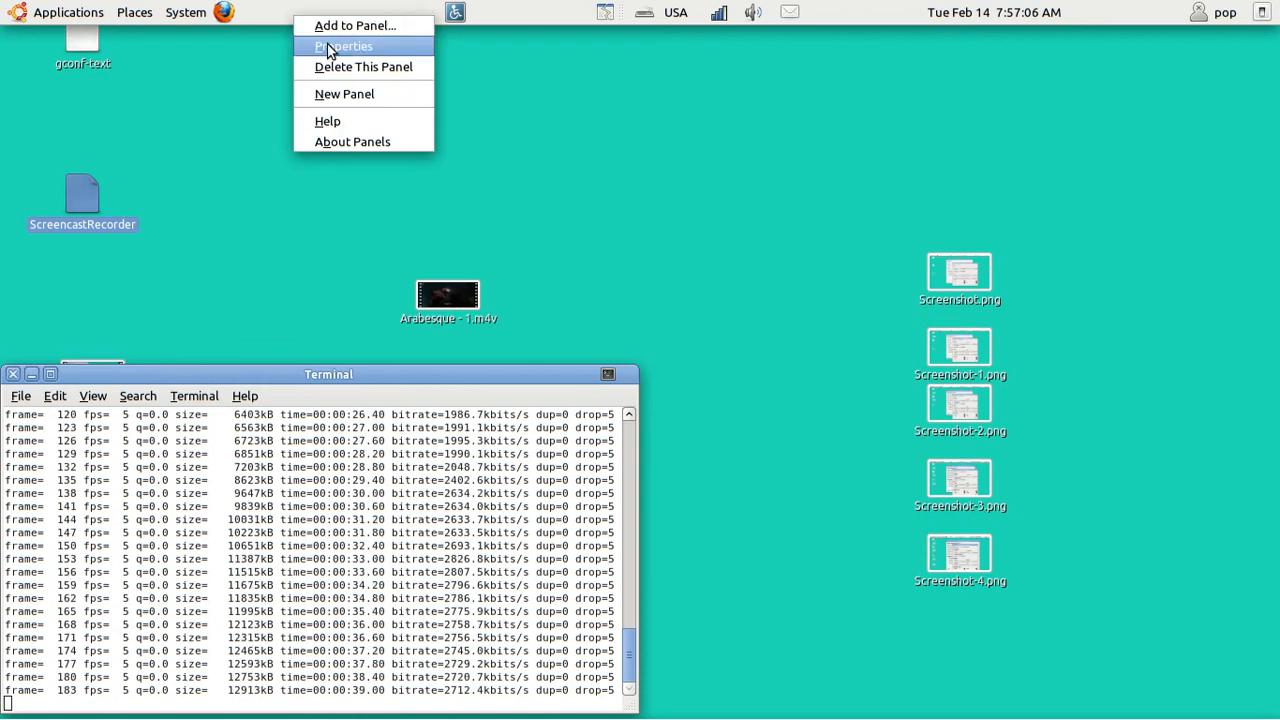
click(342, 46)
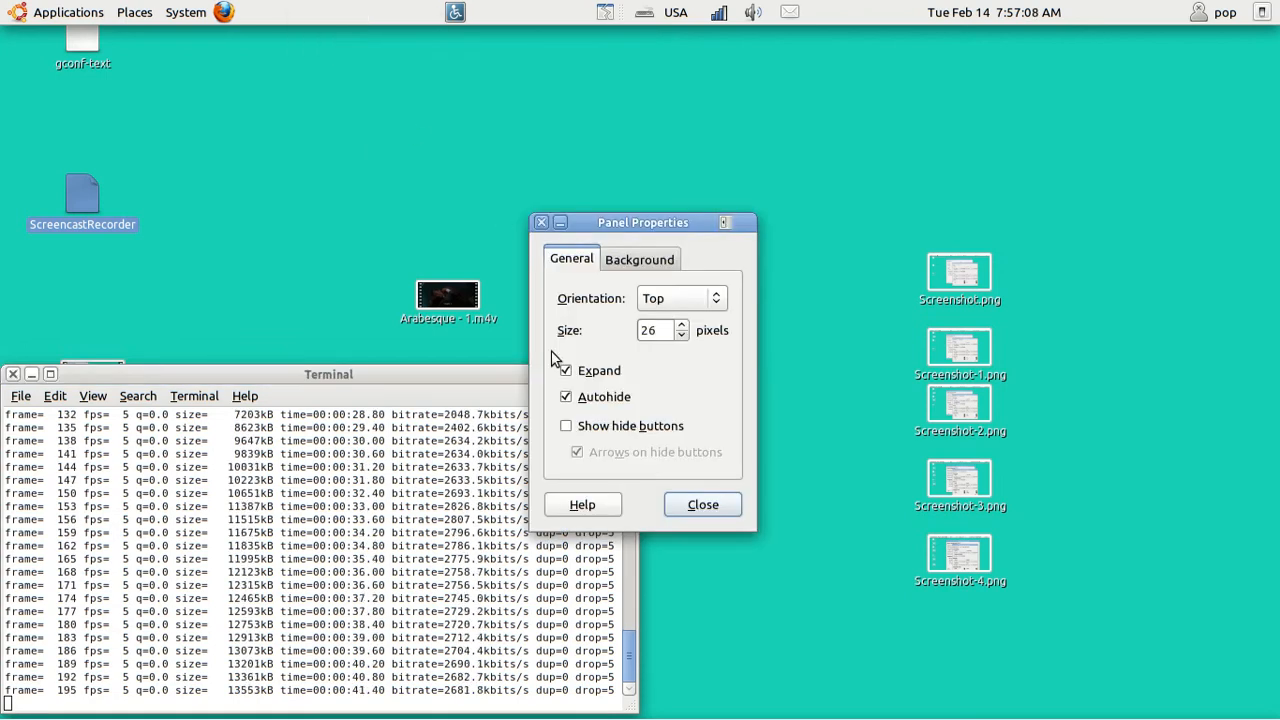
click(566, 396)
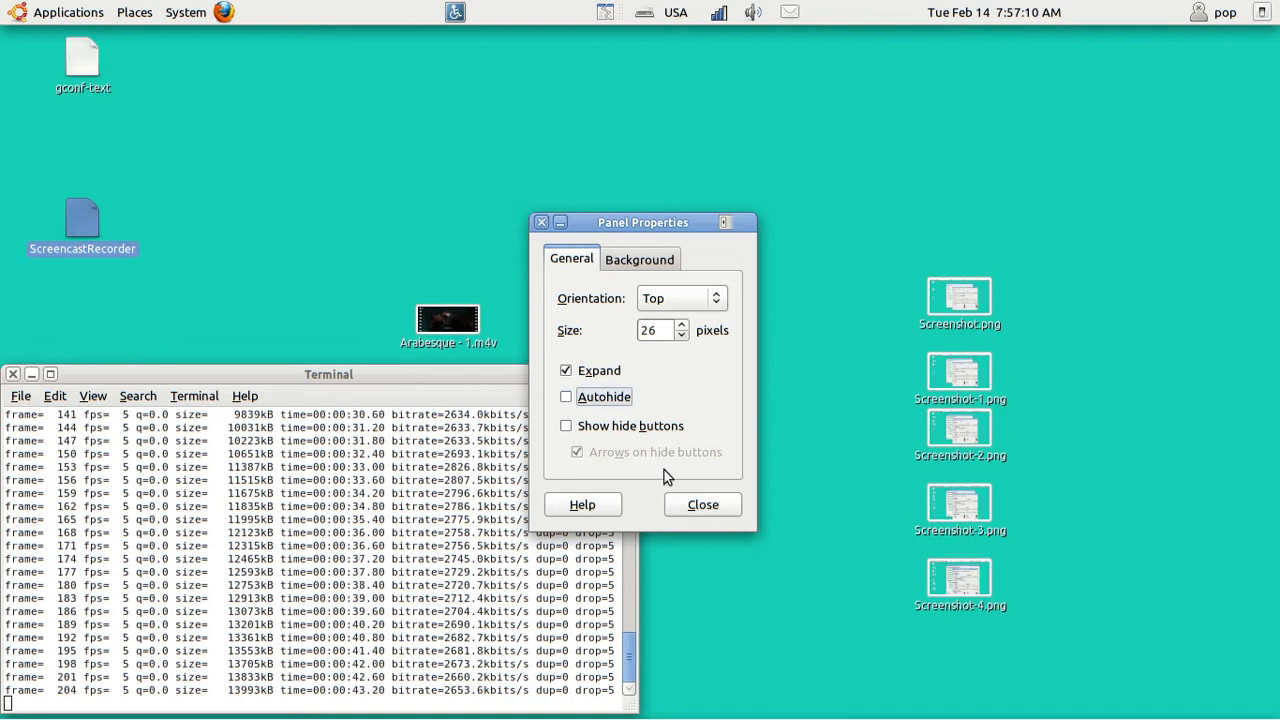
click(702, 504)
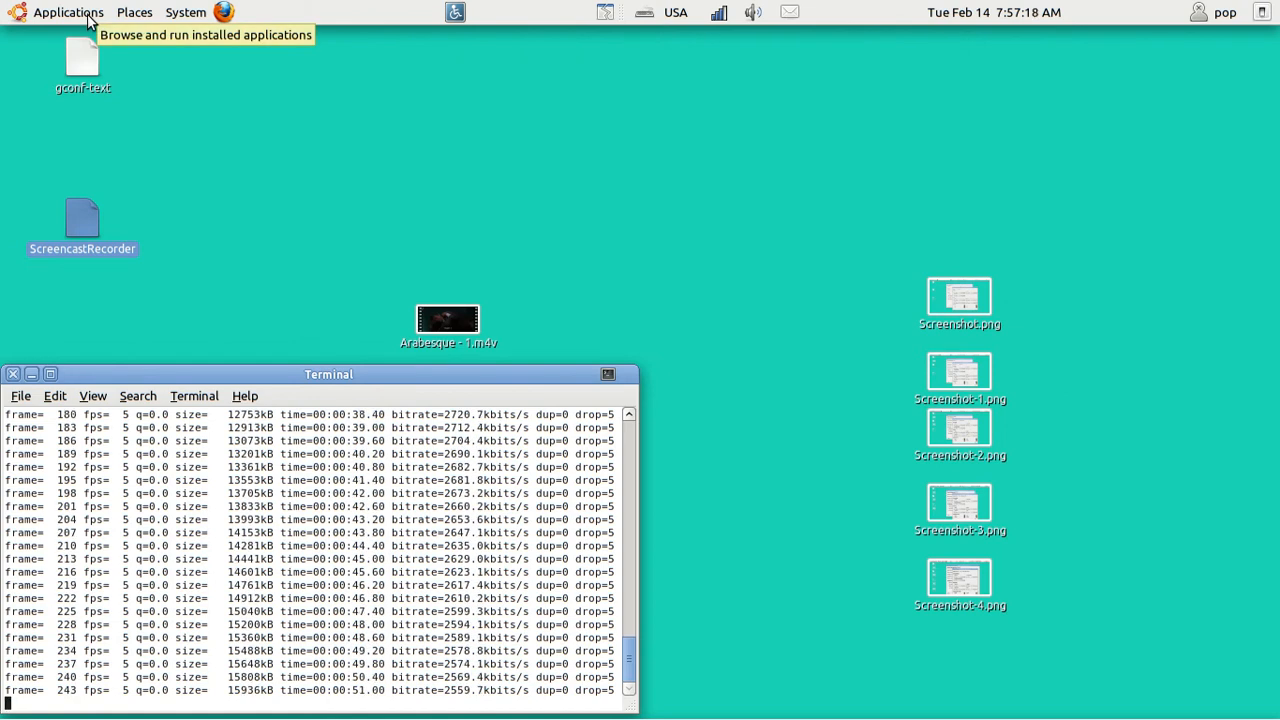
mouse_move(147, 69)
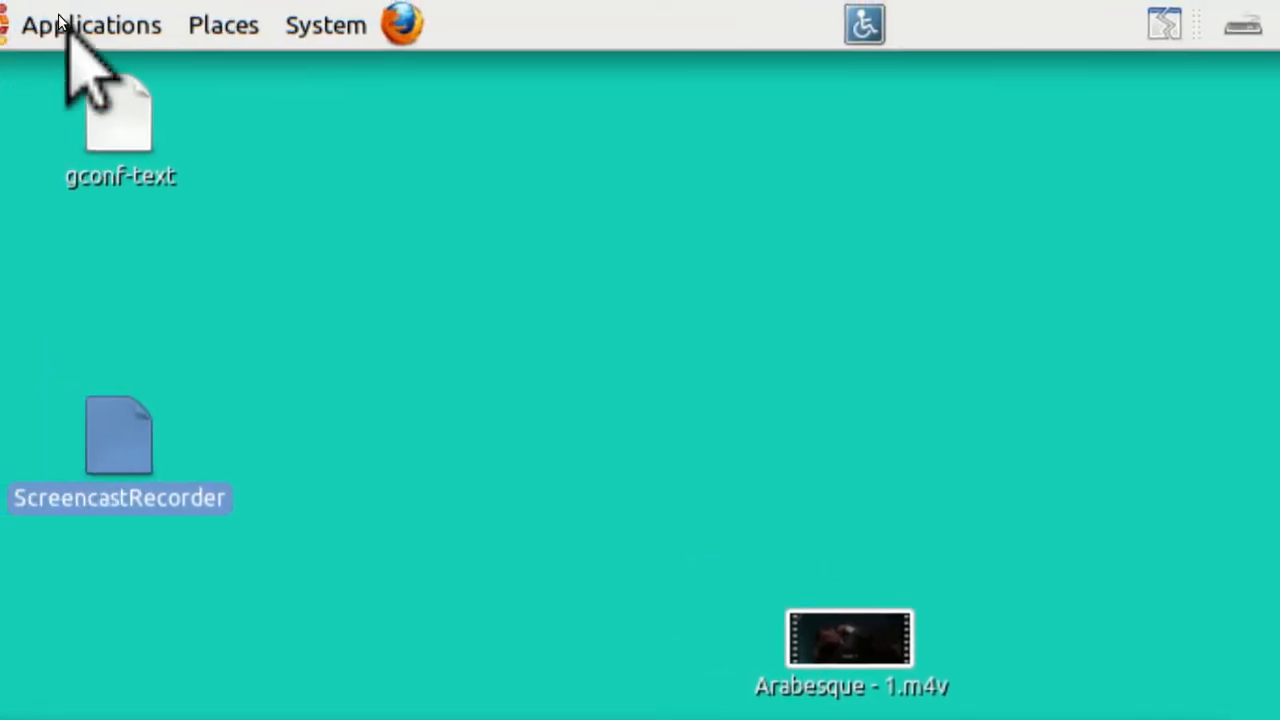
click(91, 24)
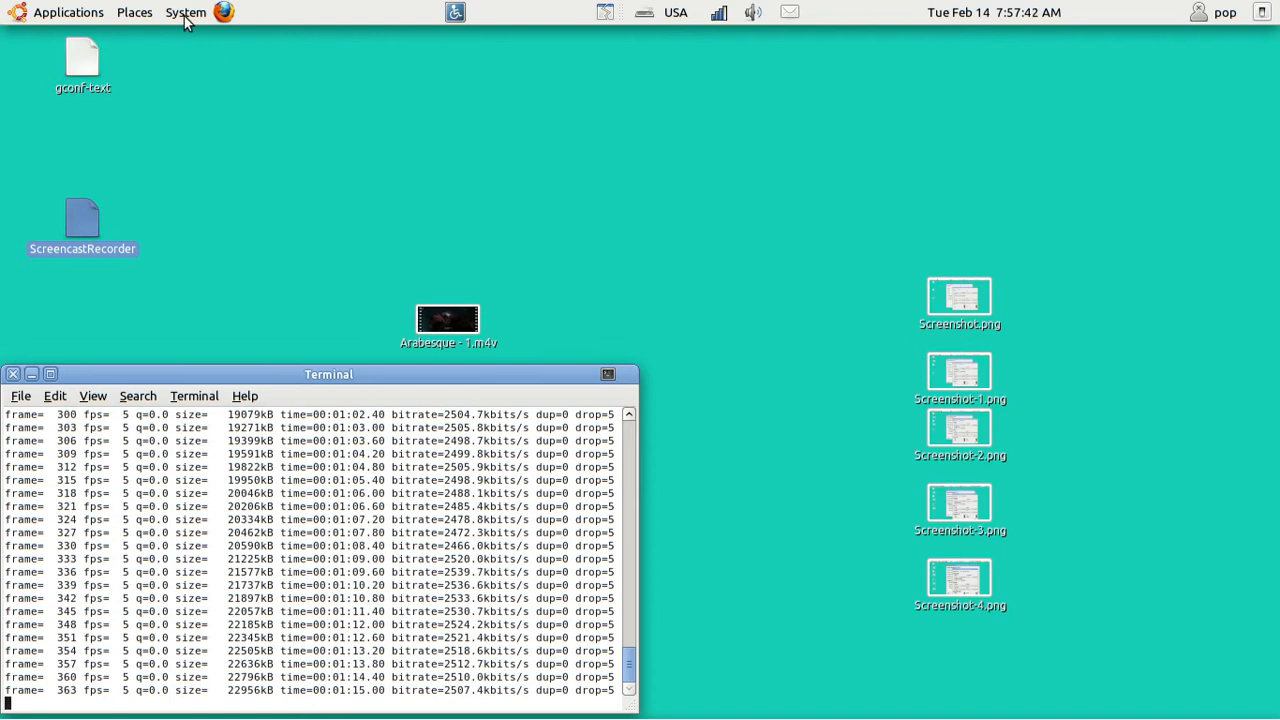
Enter 96 dpi as the Resolution in Appearance Preferences' font rendering details.
click(186, 12)
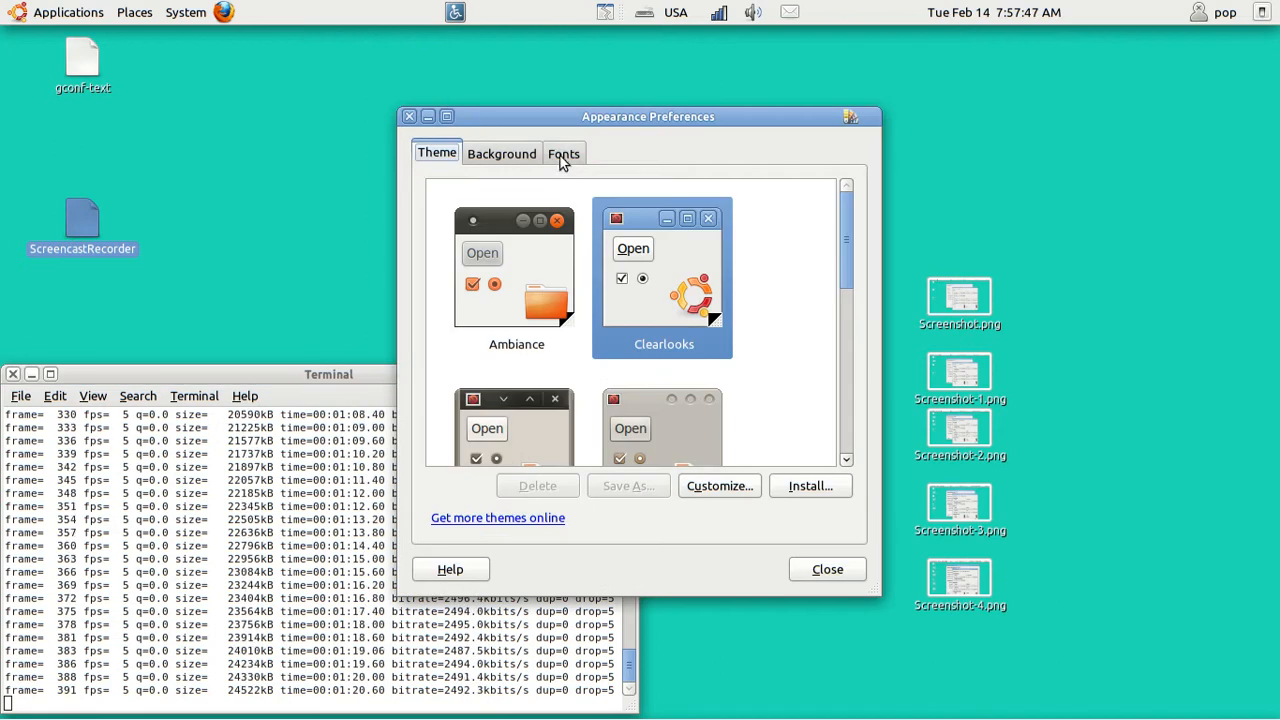
click(563, 152)
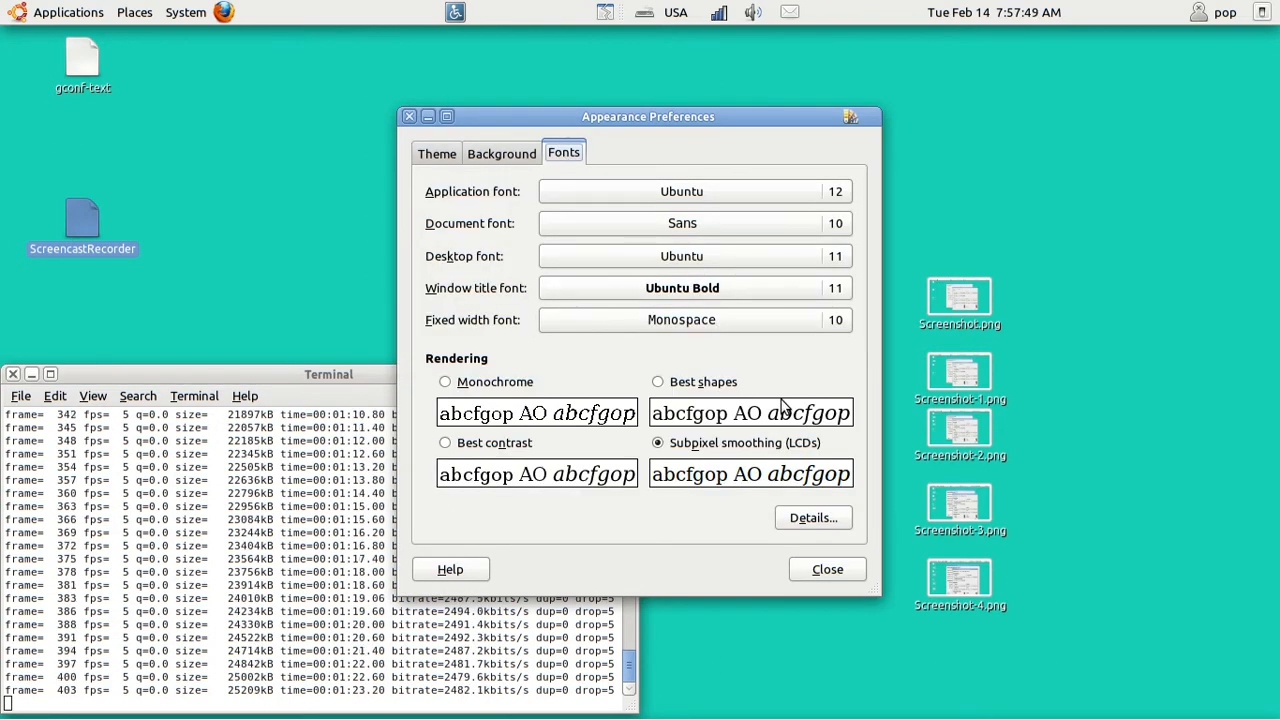
click(812, 517)
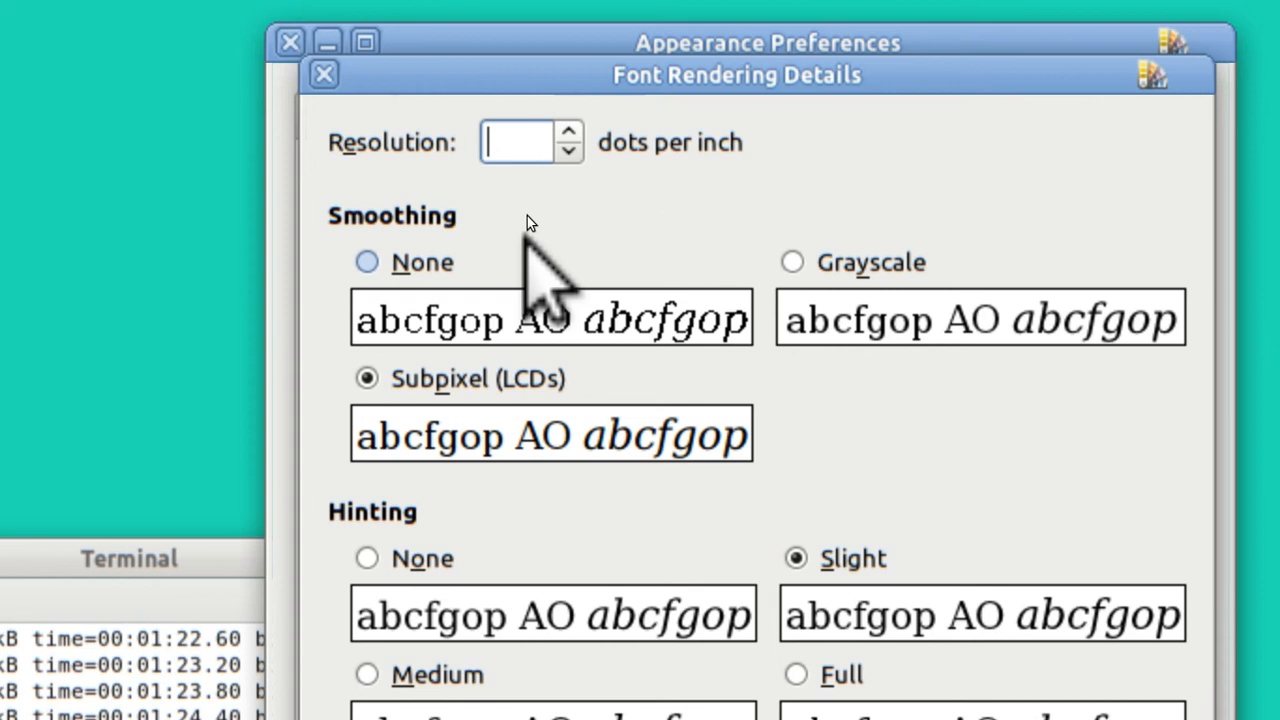
text(9)
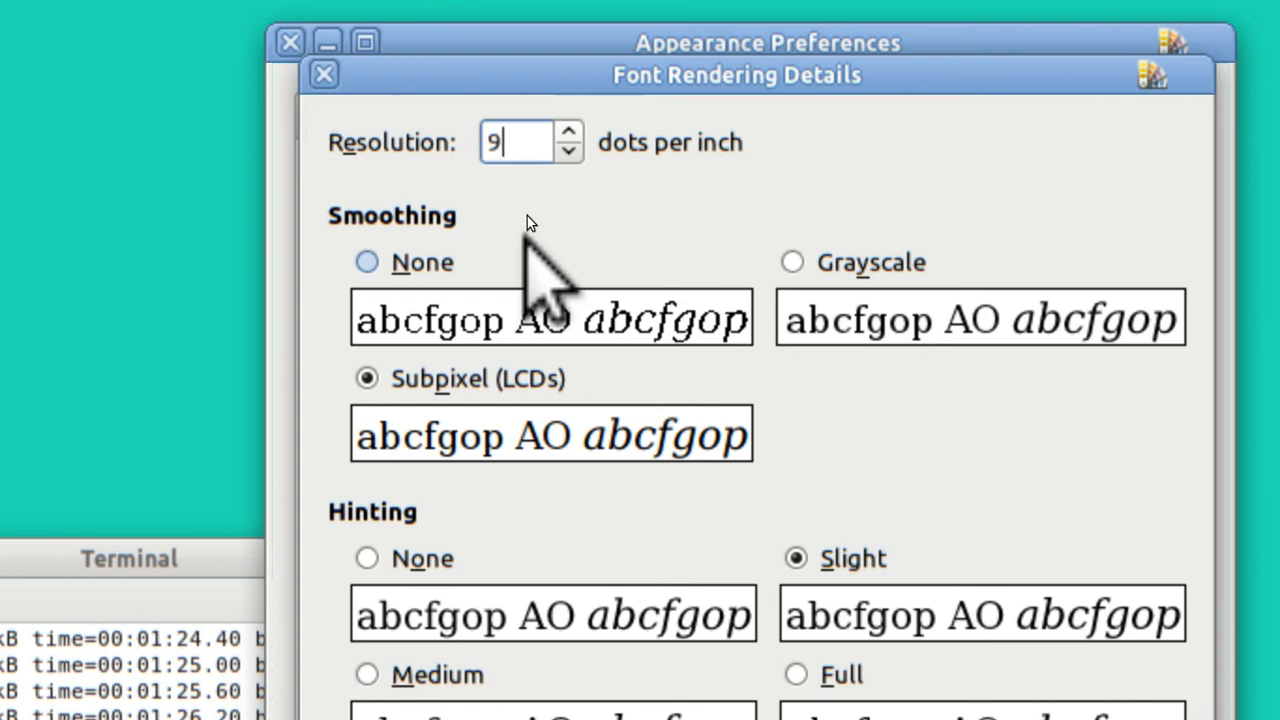
text(6)
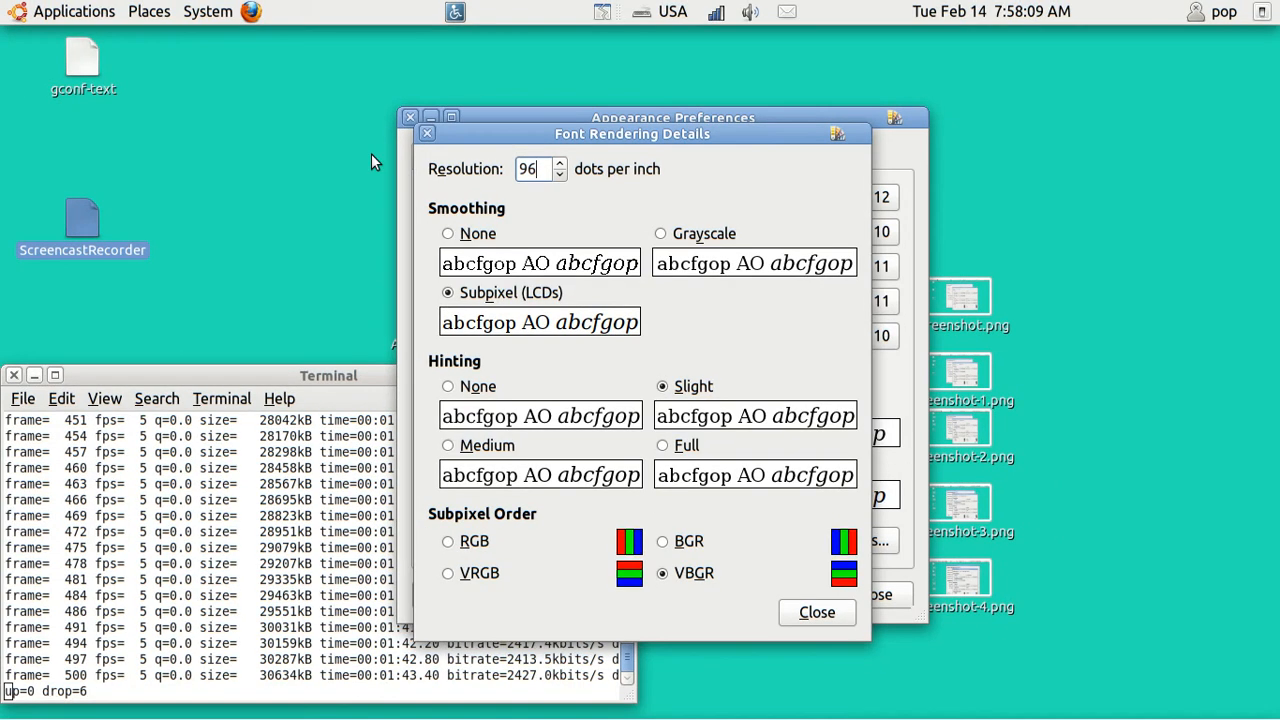
mouse_move(103, 35)
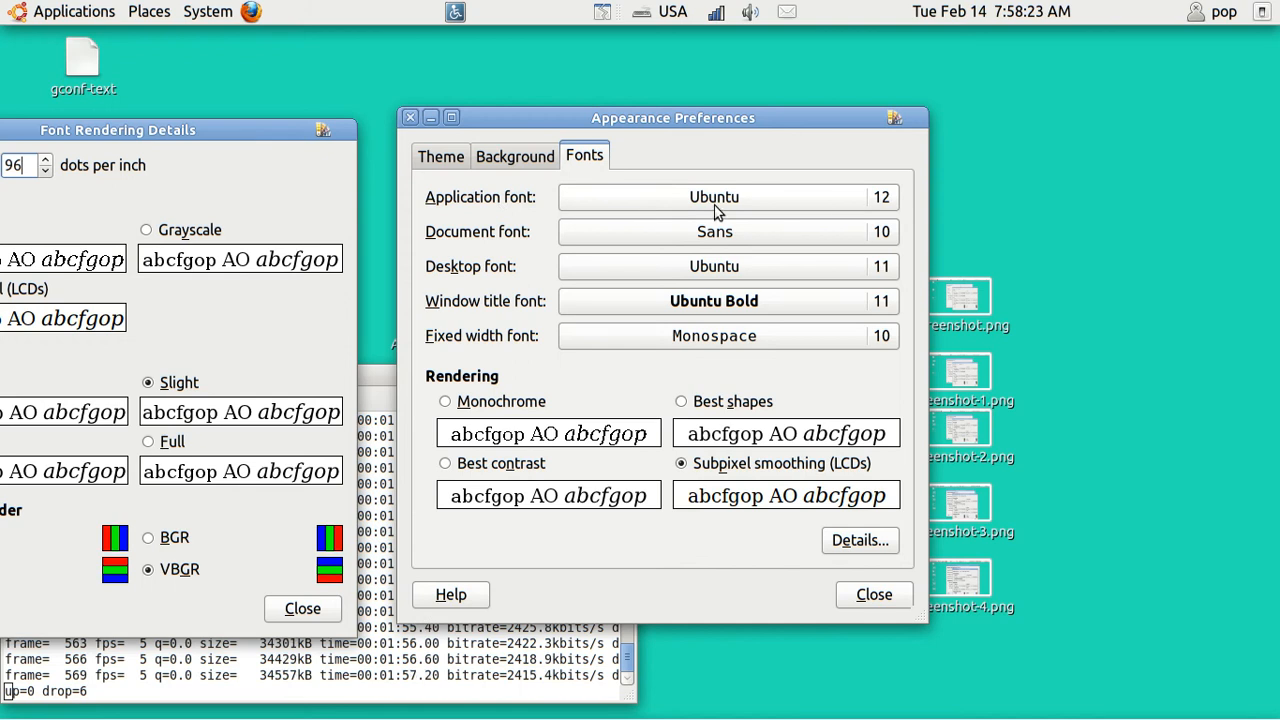
mouse_move(890, 208)
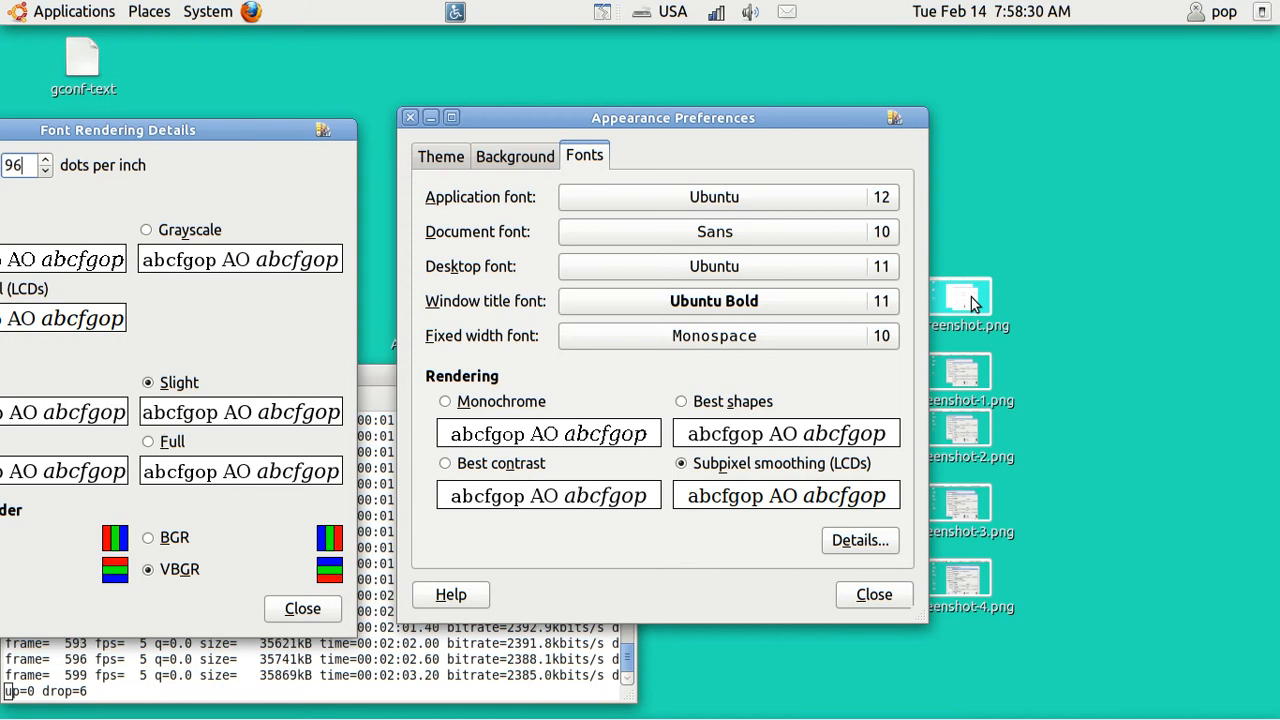
double_click(959, 295)
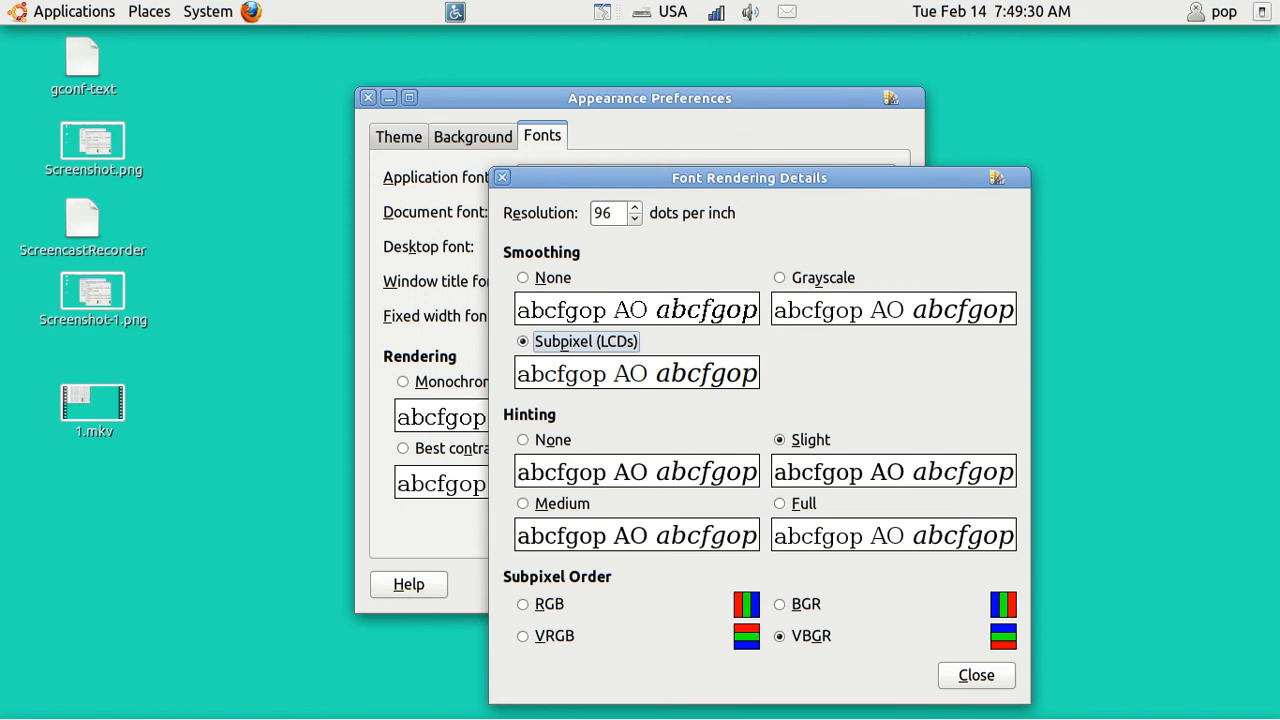
click(633, 207)
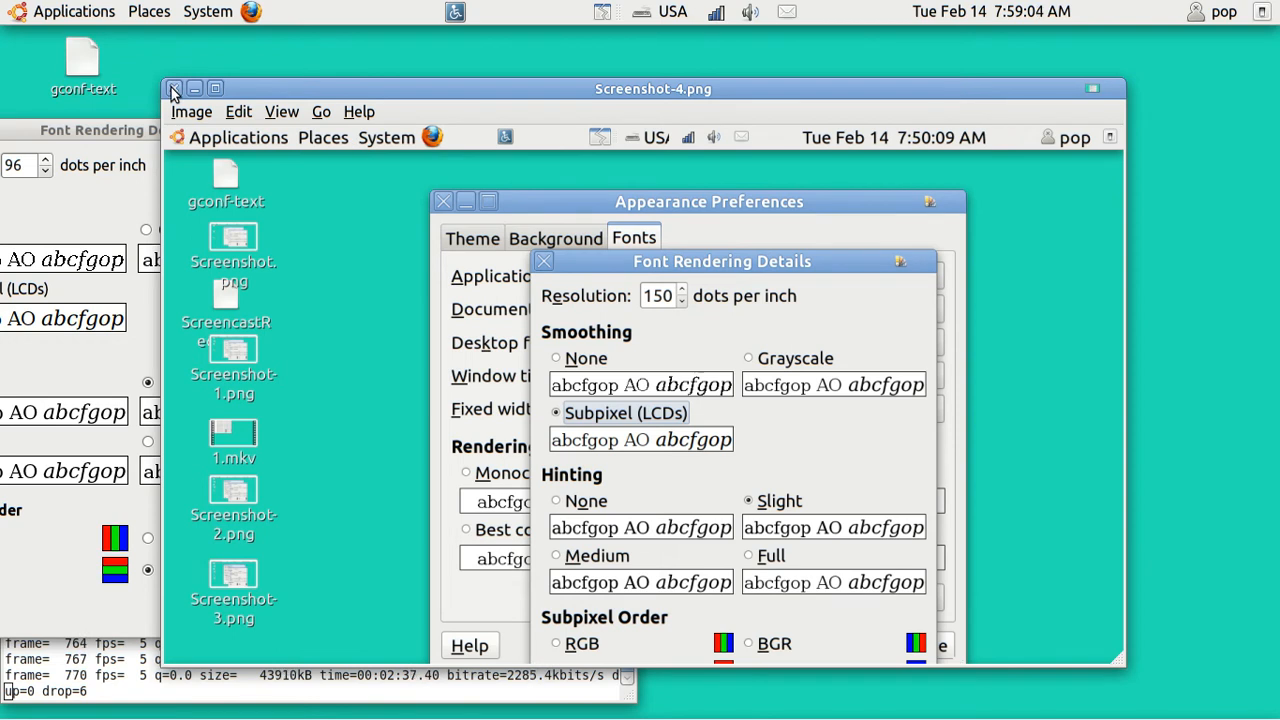
click(173, 89)
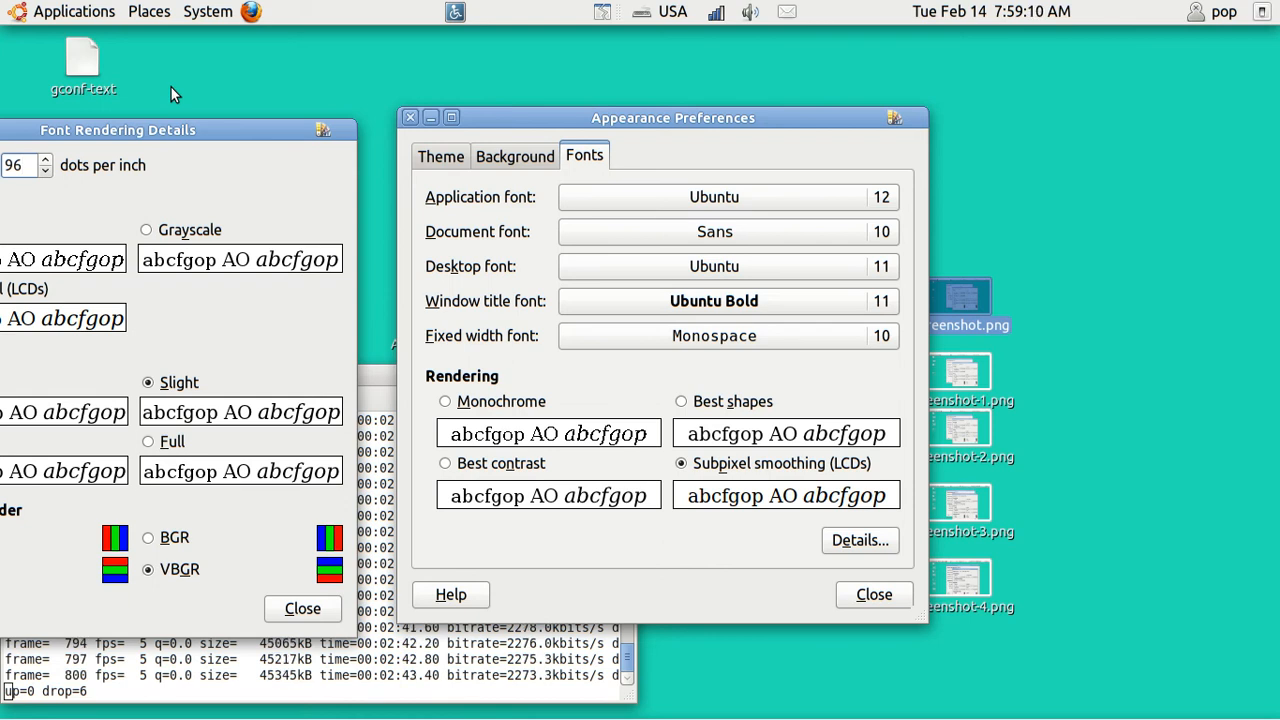
mouse_move(340, 108)
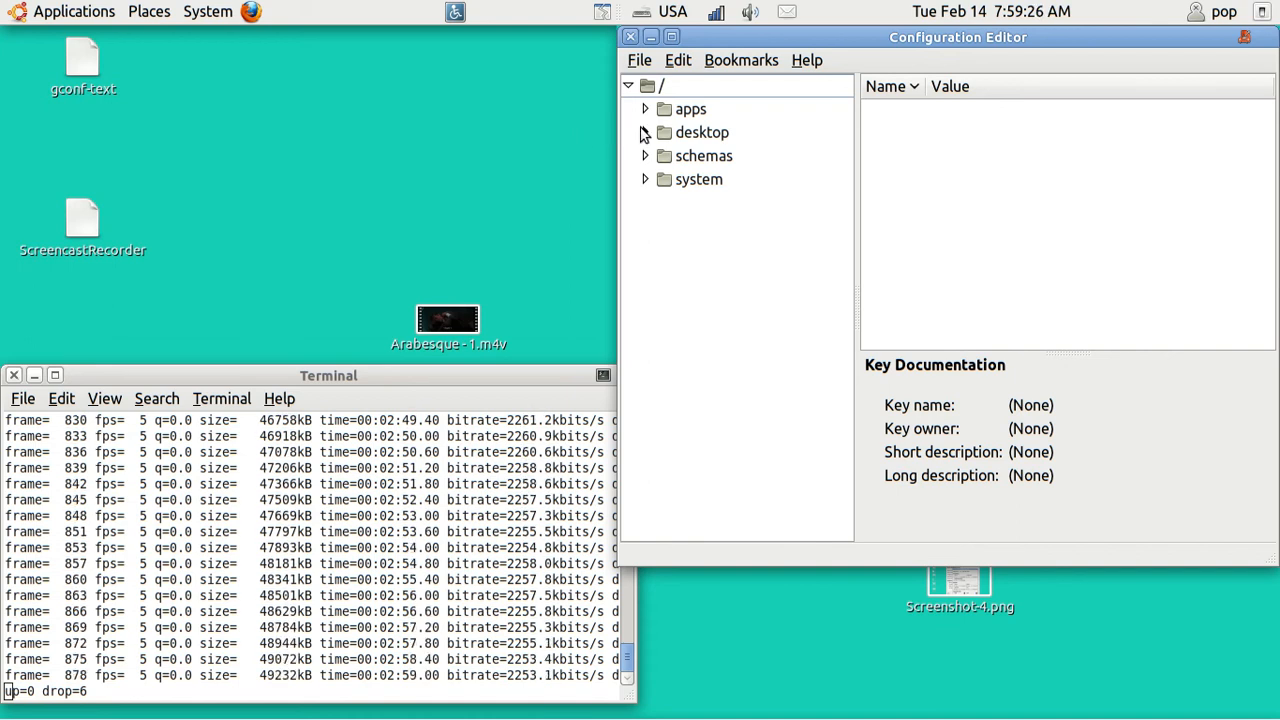
Expand desktop > gnome in gconf-editor and select font_rendering, showing dpi 96.
click(645, 132)
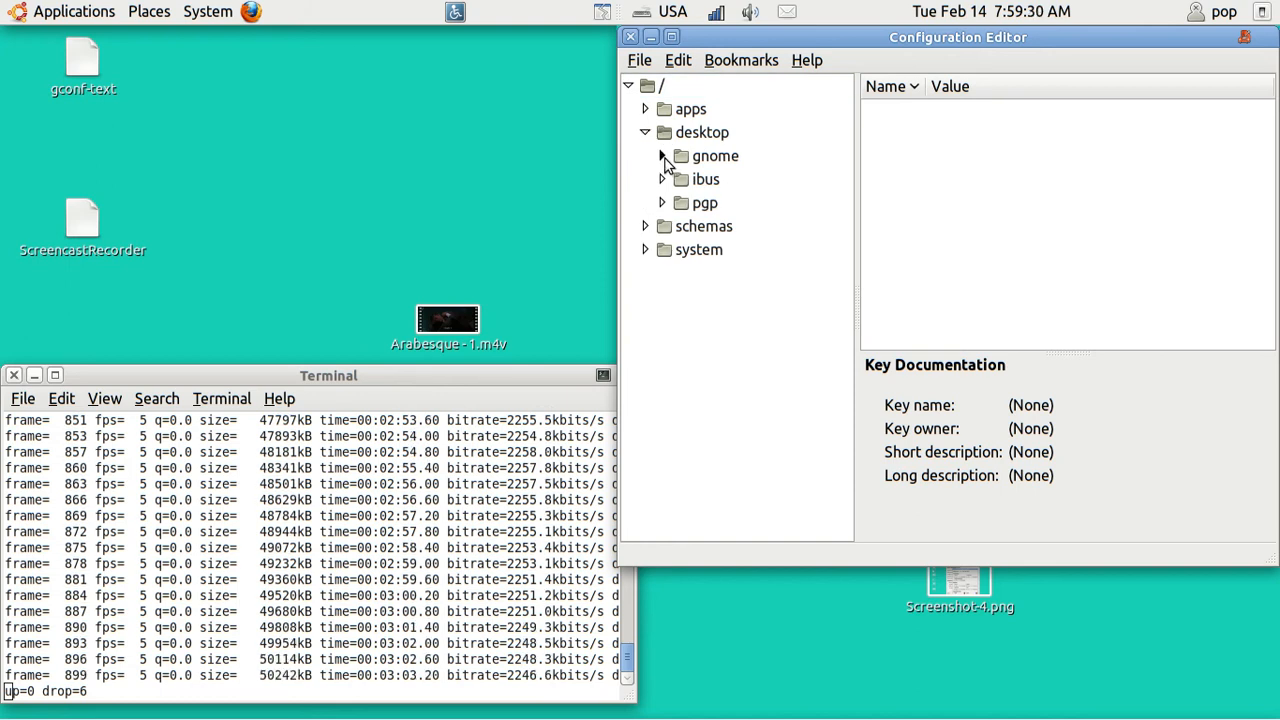
click(662, 156)
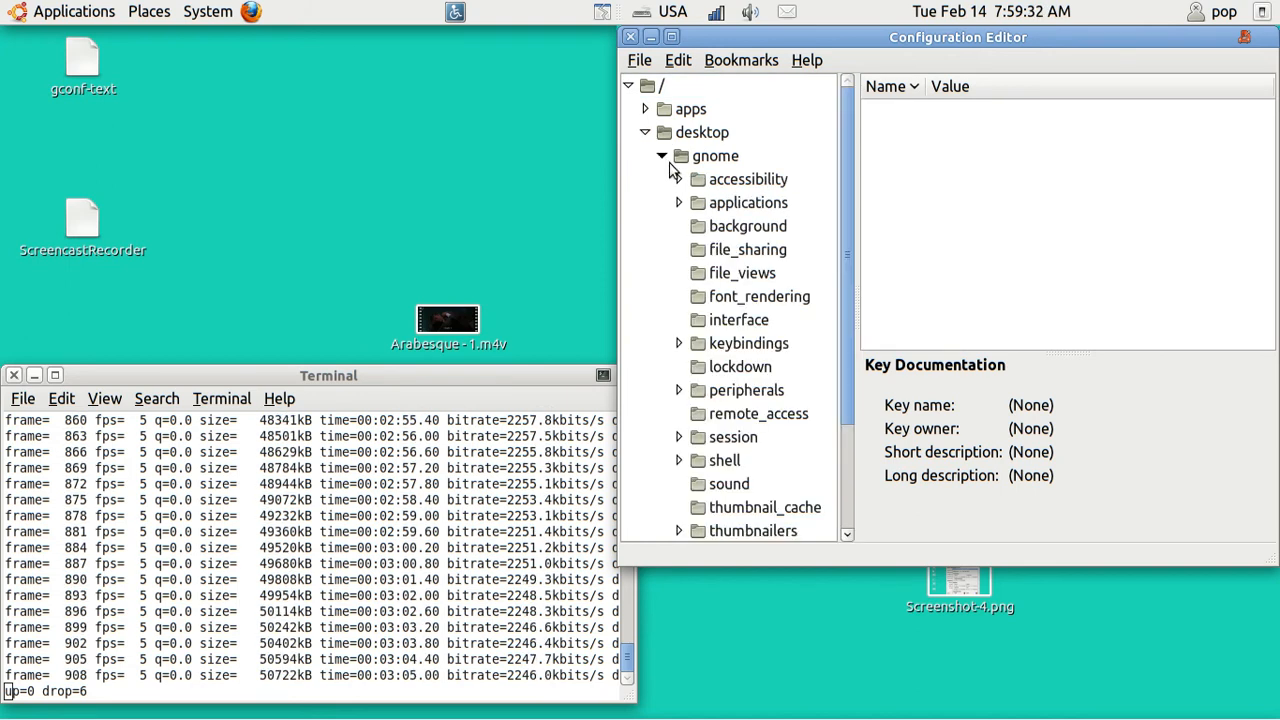
click(759, 296)
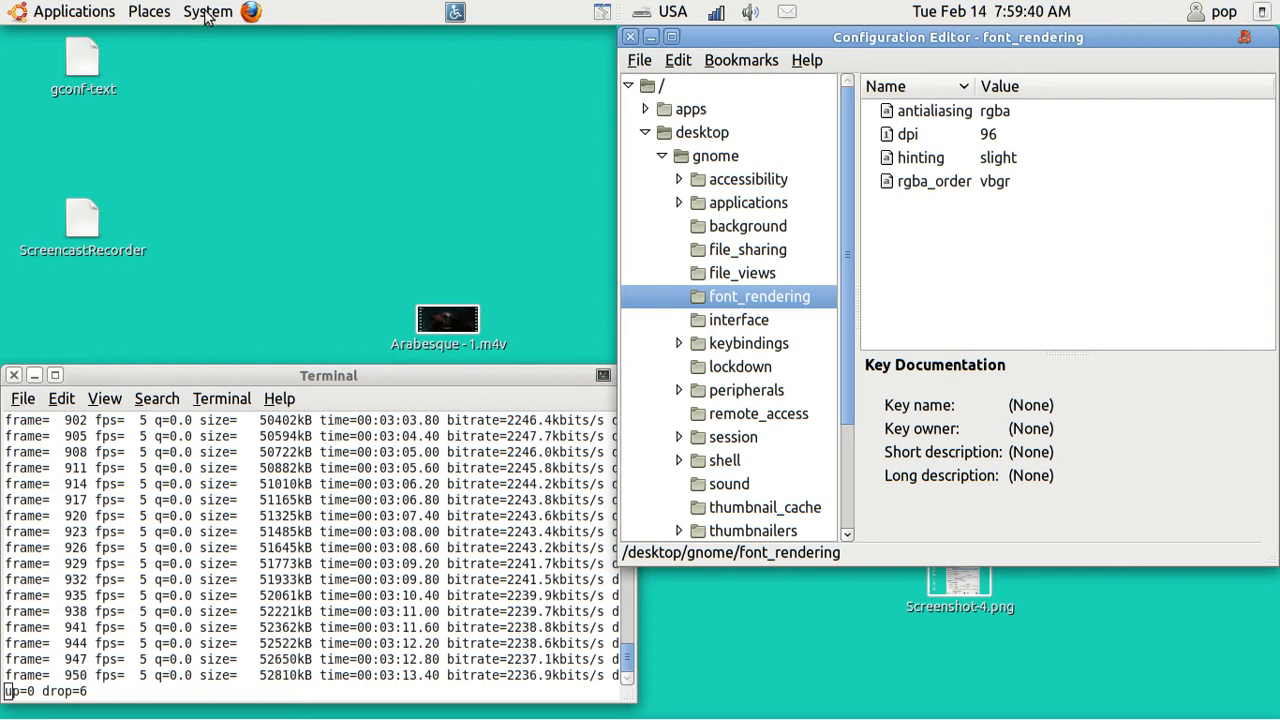
Change the font rendering Resolution to 120 dpi, then close both Appearance dialogs.
click(208, 11)
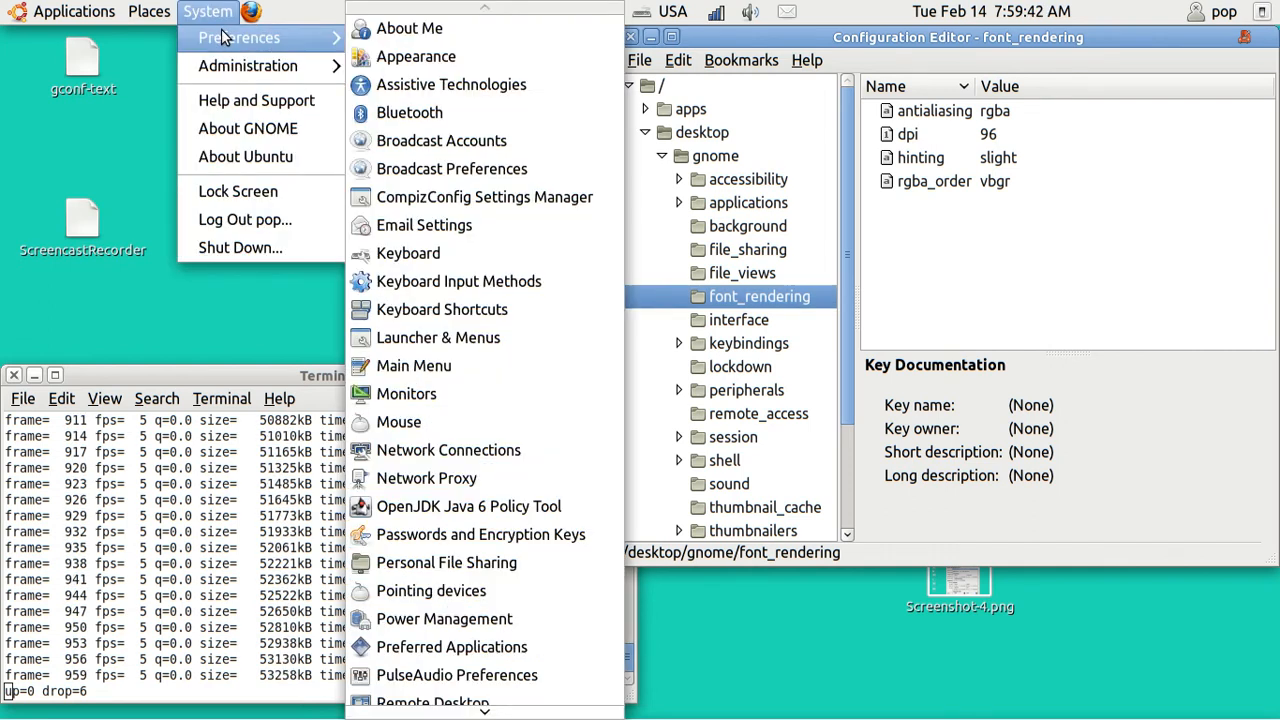
mouse_move(416, 56)
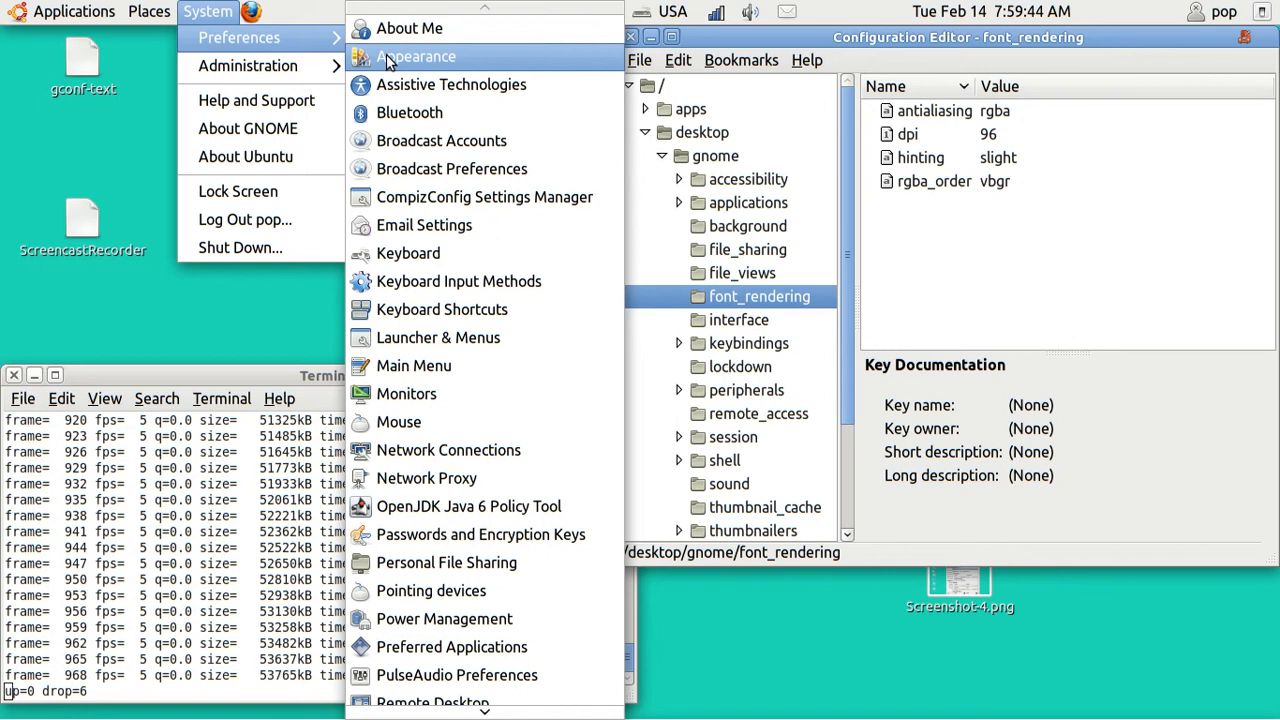
click(416, 56)
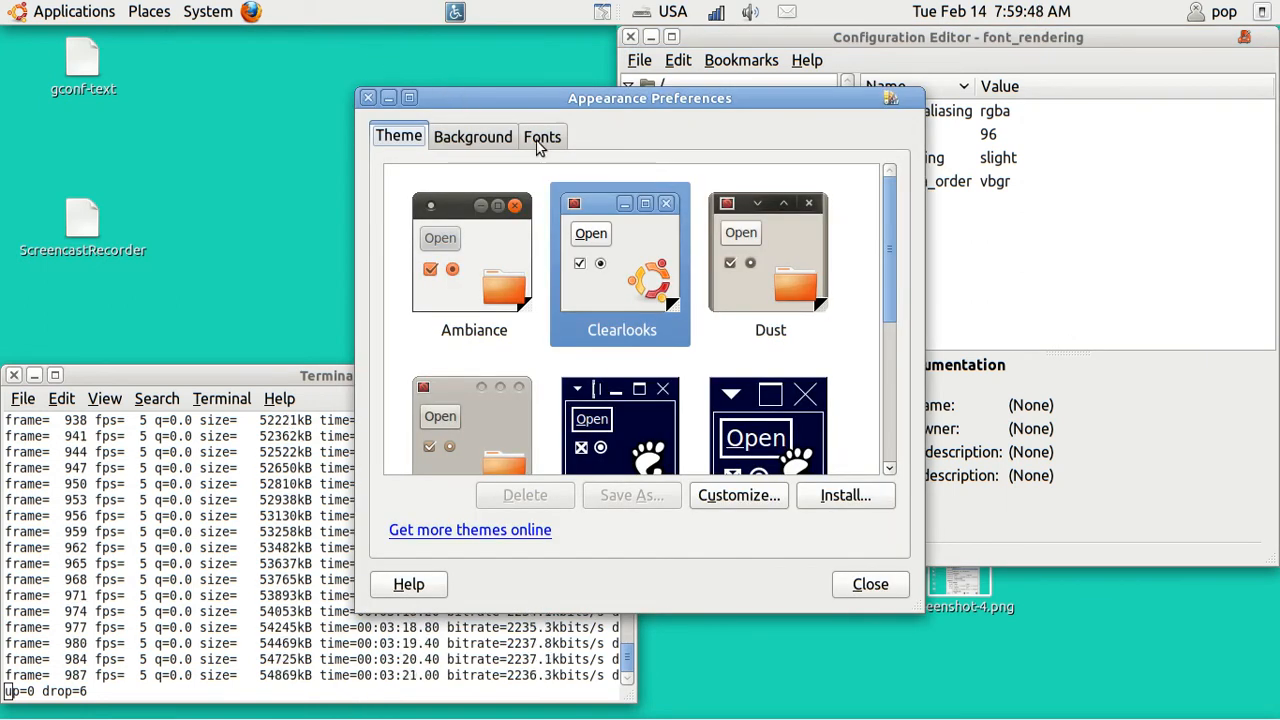
click(542, 136)
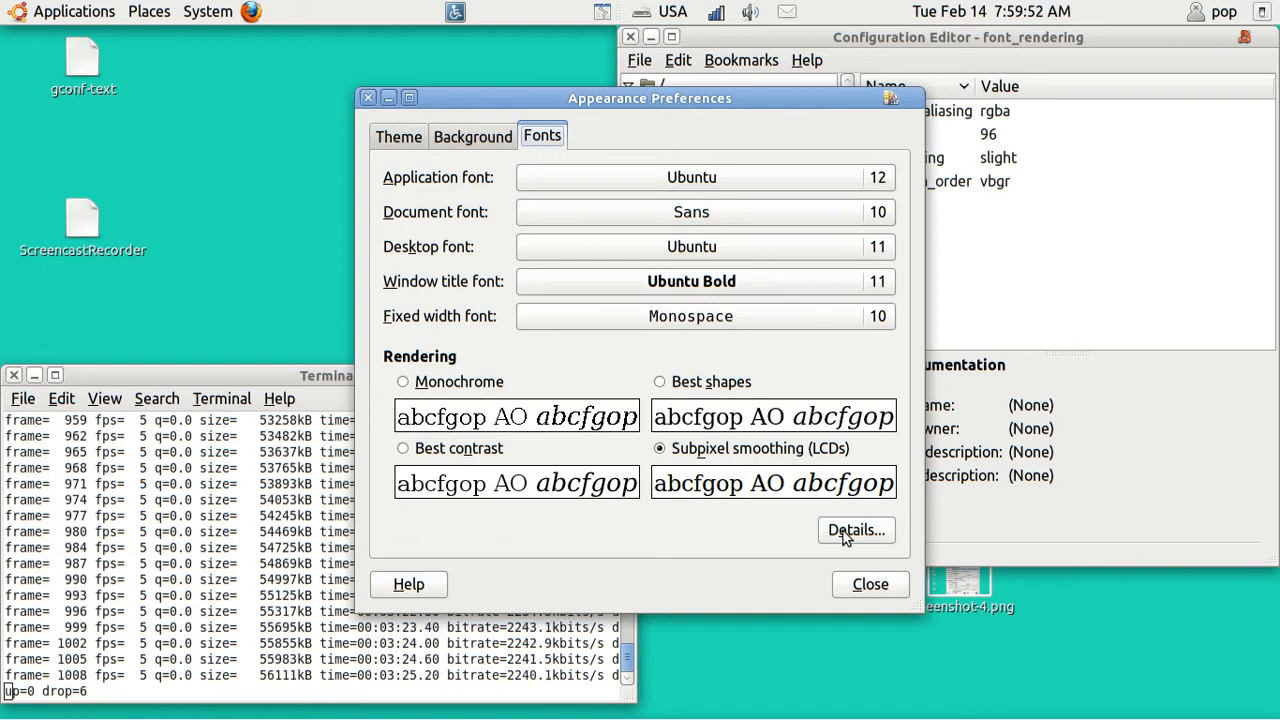
click(856, 530)
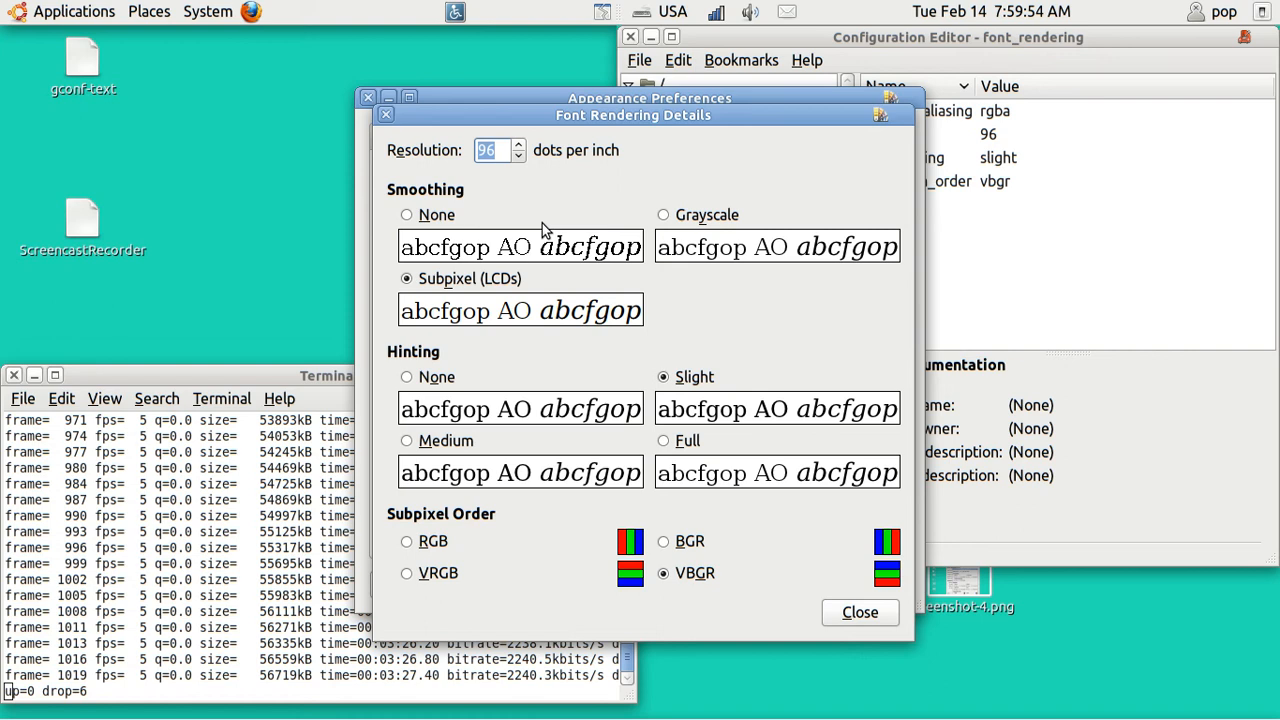
click(497, 150)
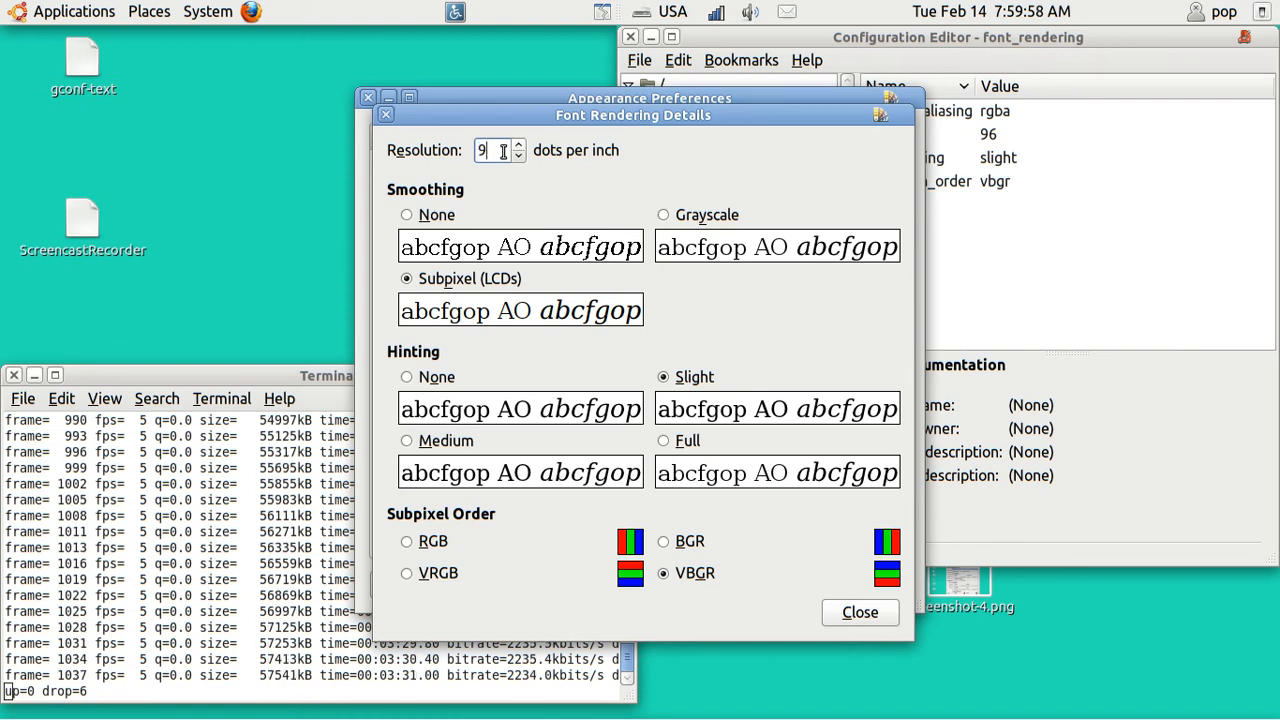
text(20)
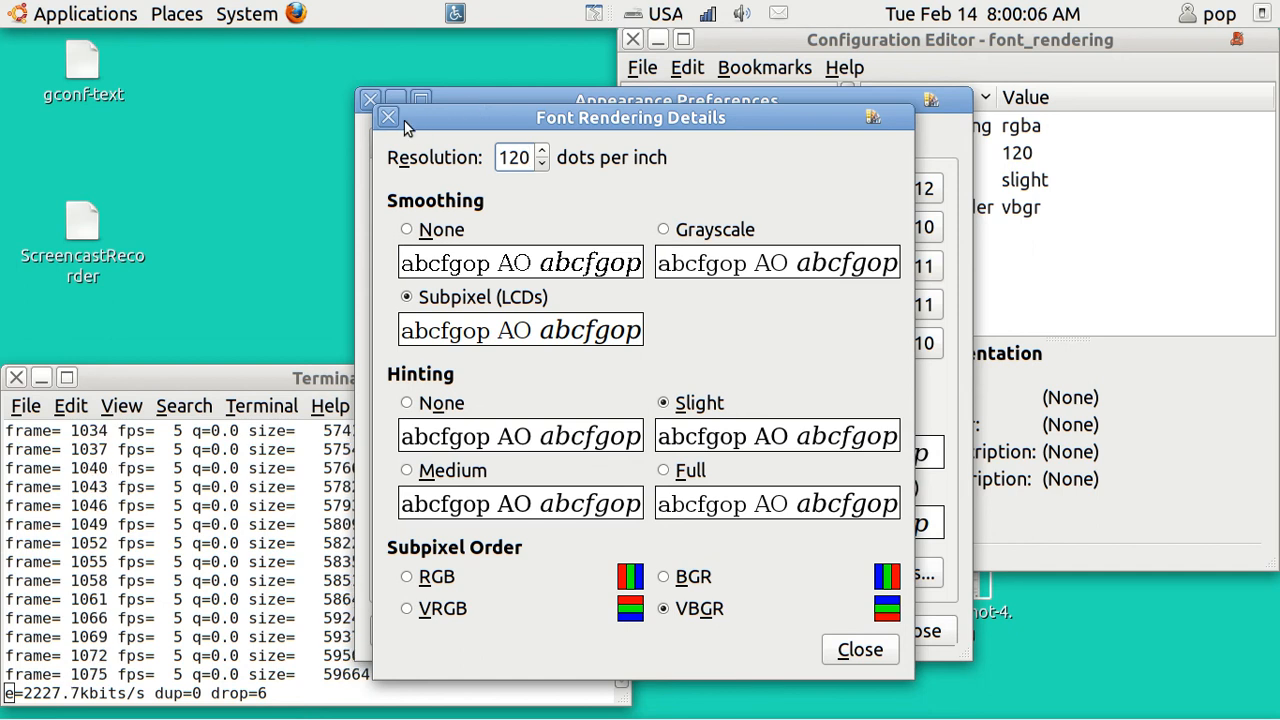
click(369, 117)
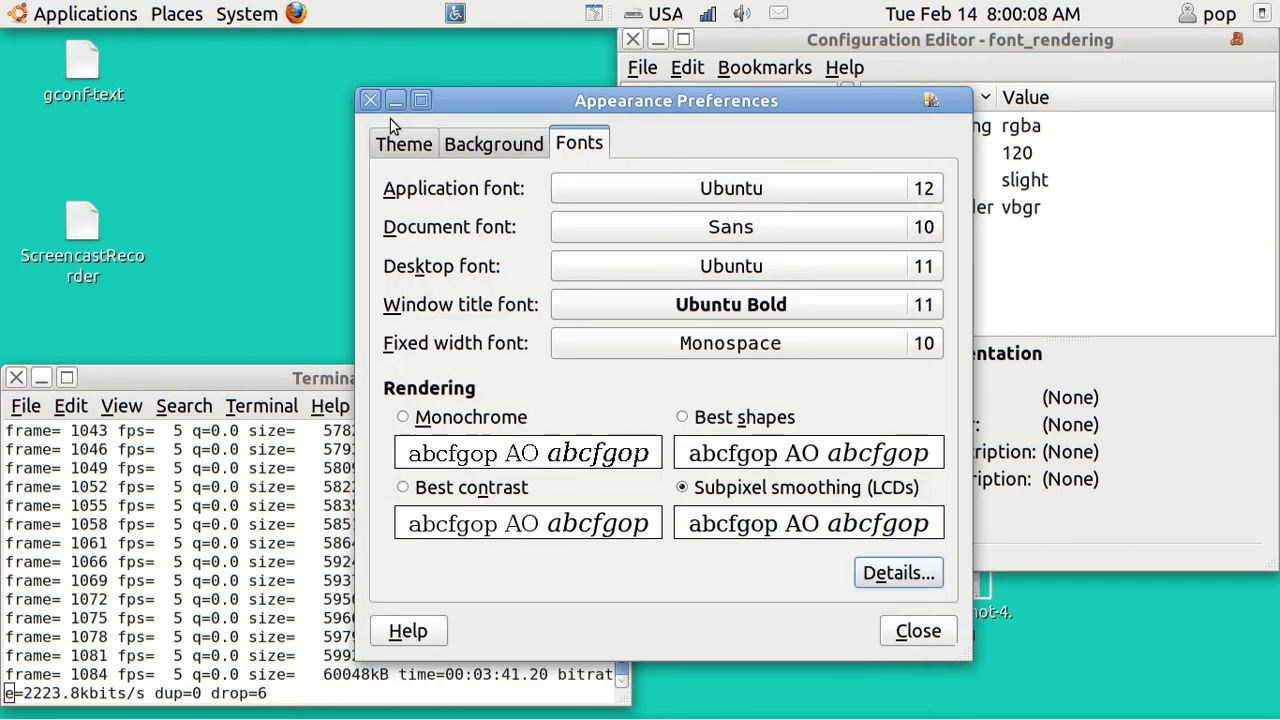
click(370, 100)
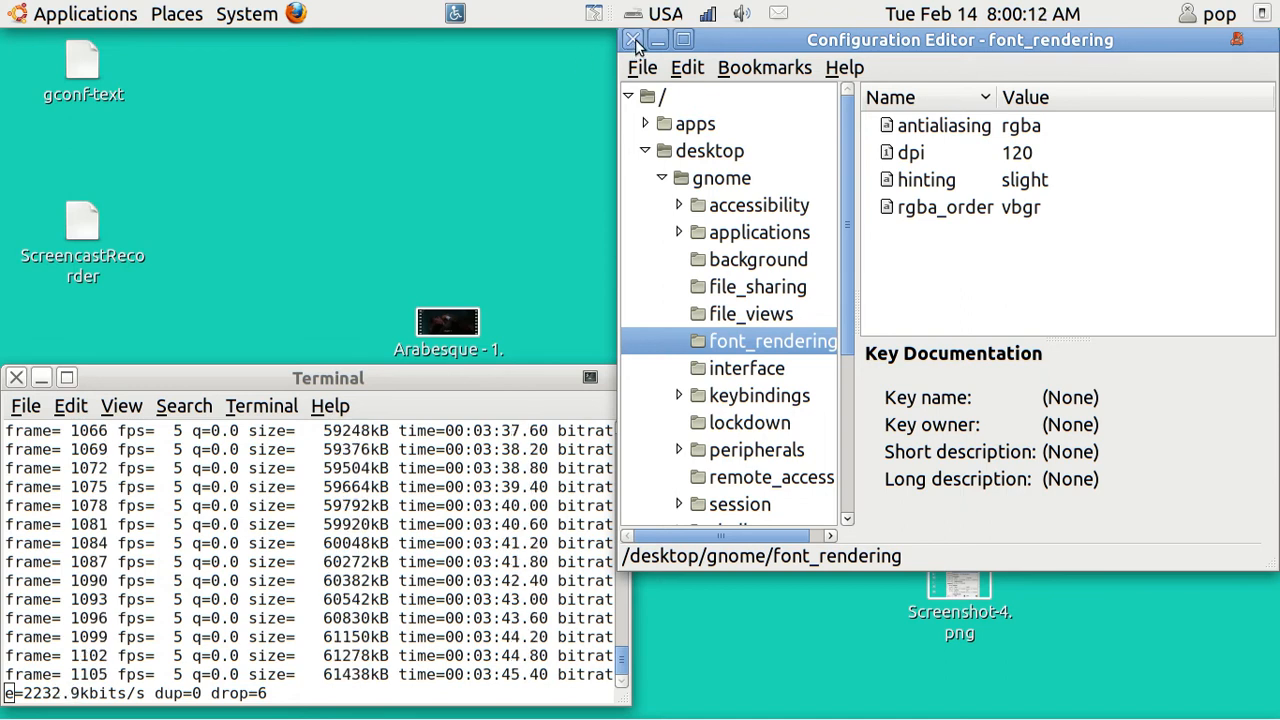
Close Configuration Editor and view the gconf-text file's Ubuntu 20 gconftool-2 command in gedit.
click(633, 40)
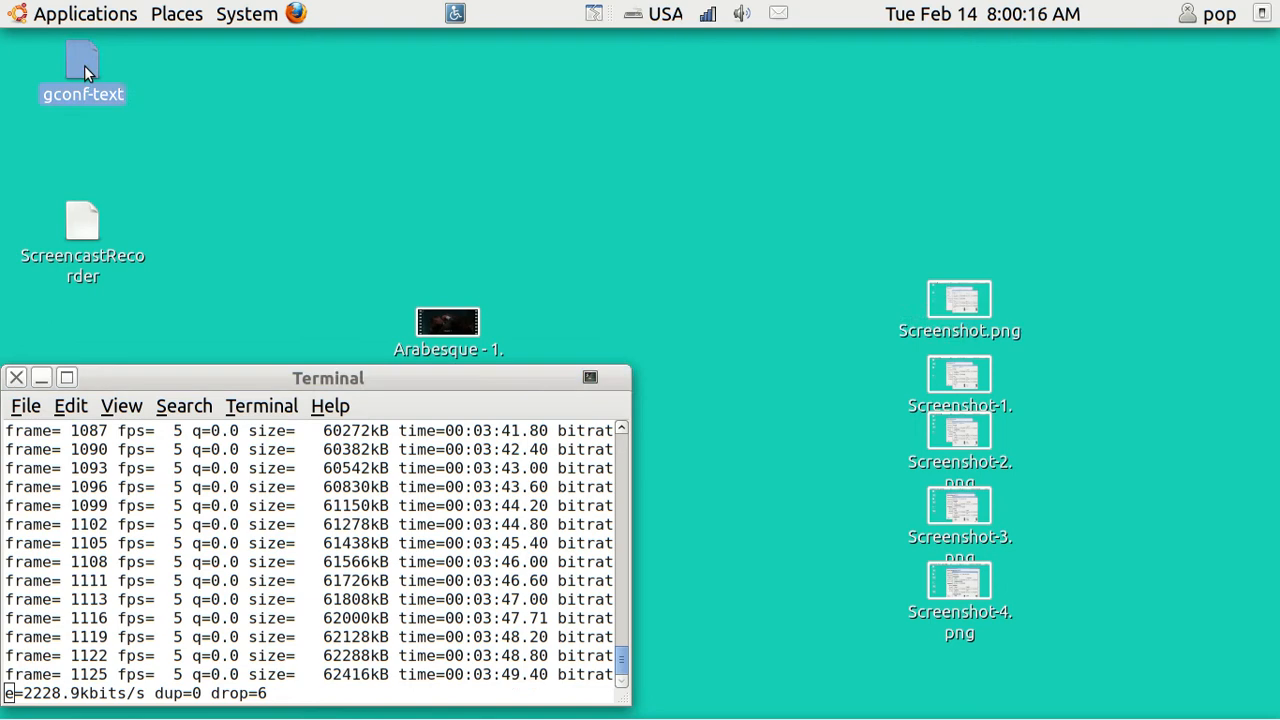
double_click(82, 63)
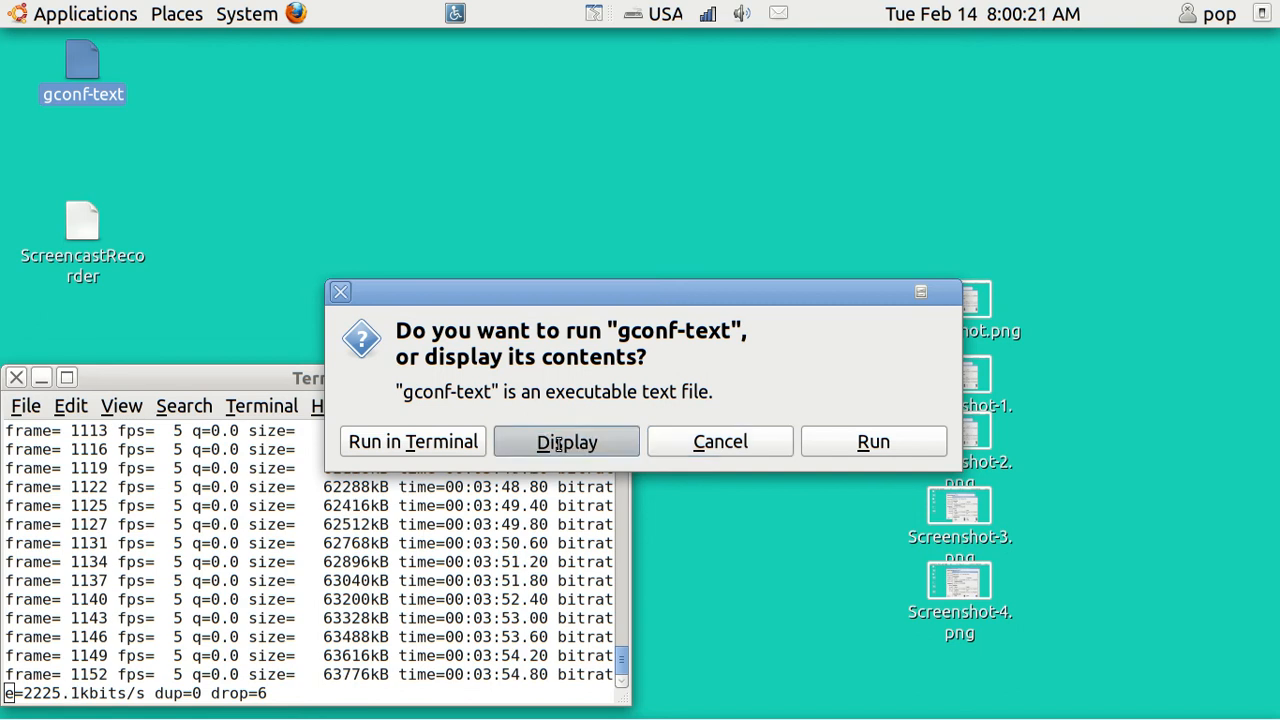
click(566, 441)
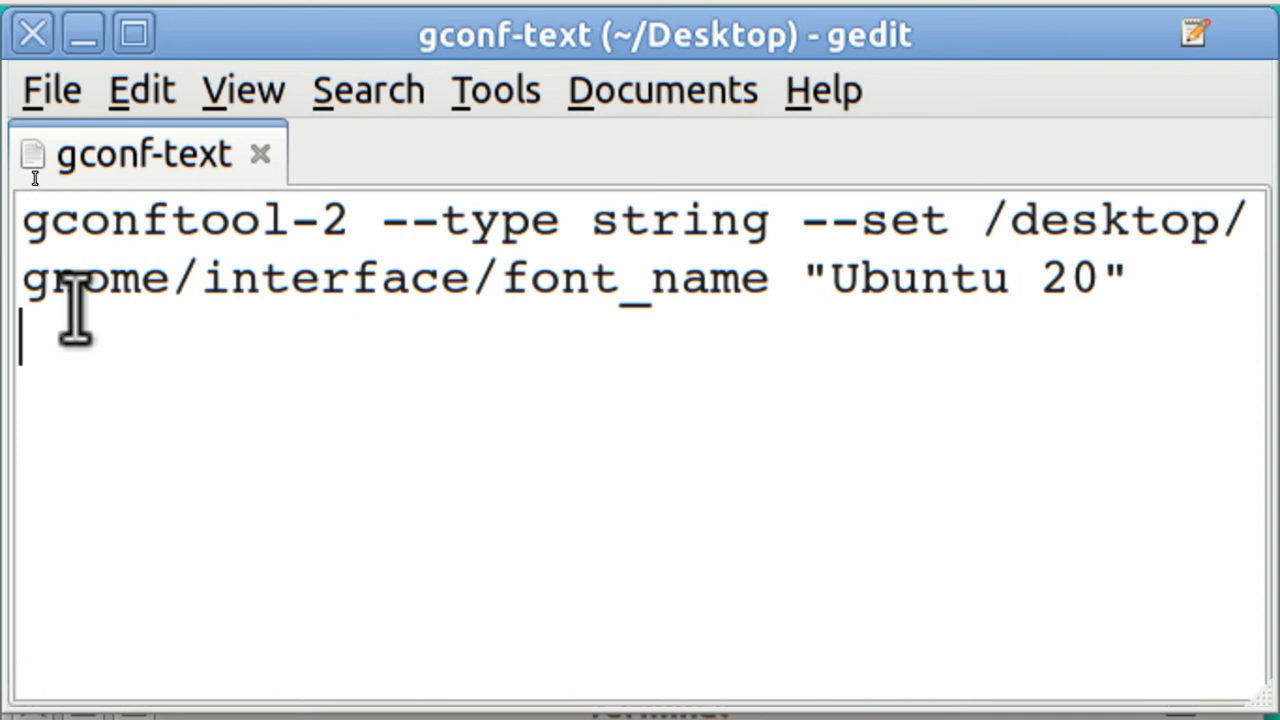
mouse_move(415, 278)
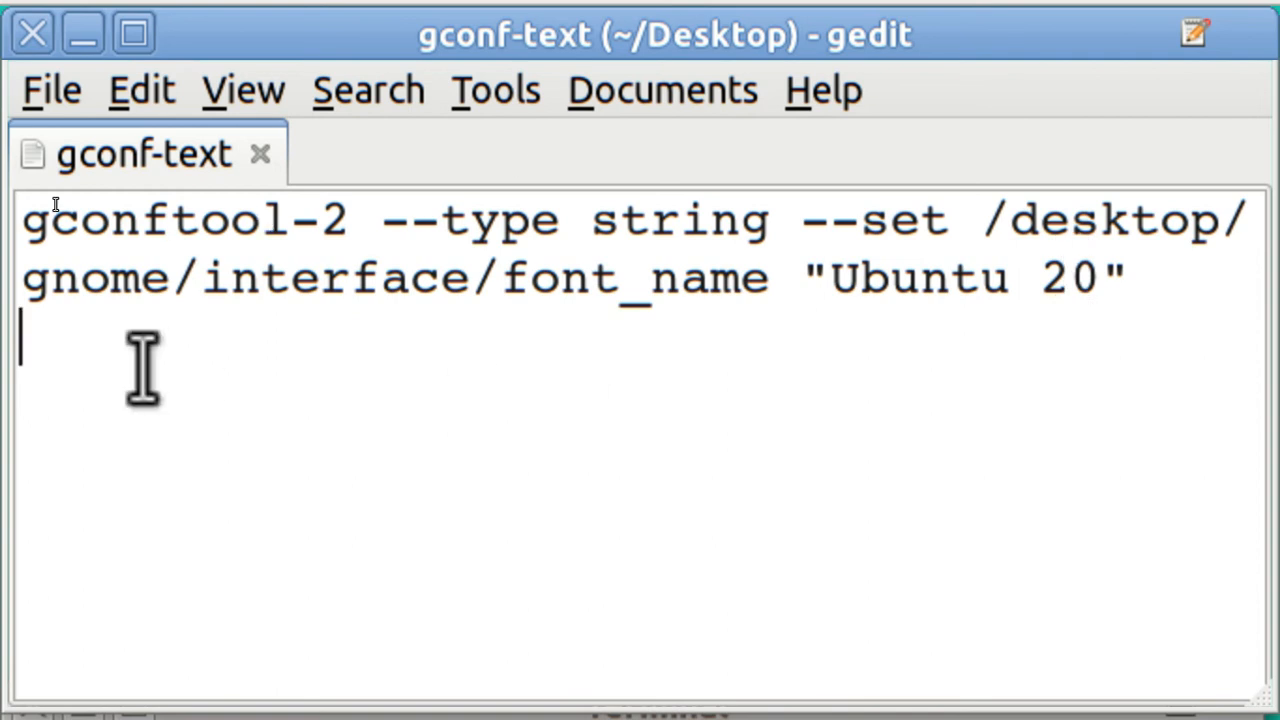
mouse_move(200, 360)
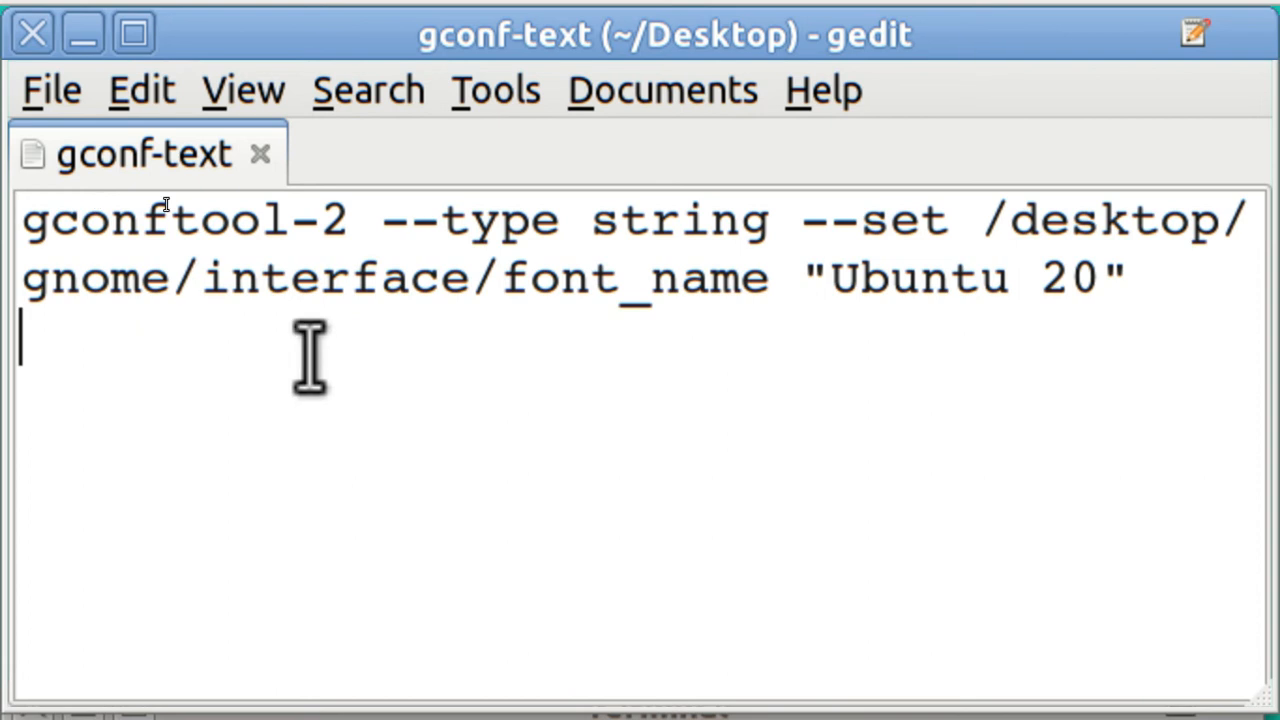
mouse_move(705, 340)
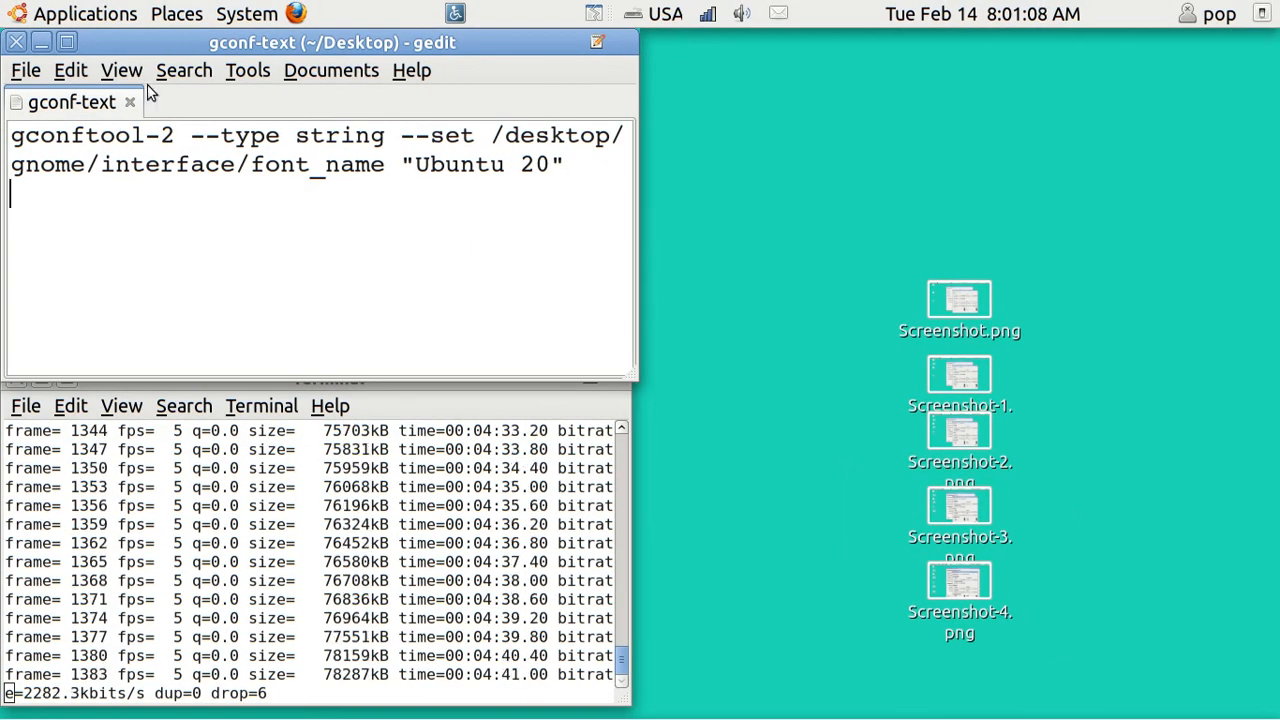
Open Appearance Preferences' Fonts tab, showing application font Ubuntu 12, and minimize gedit.
click(246, 13)
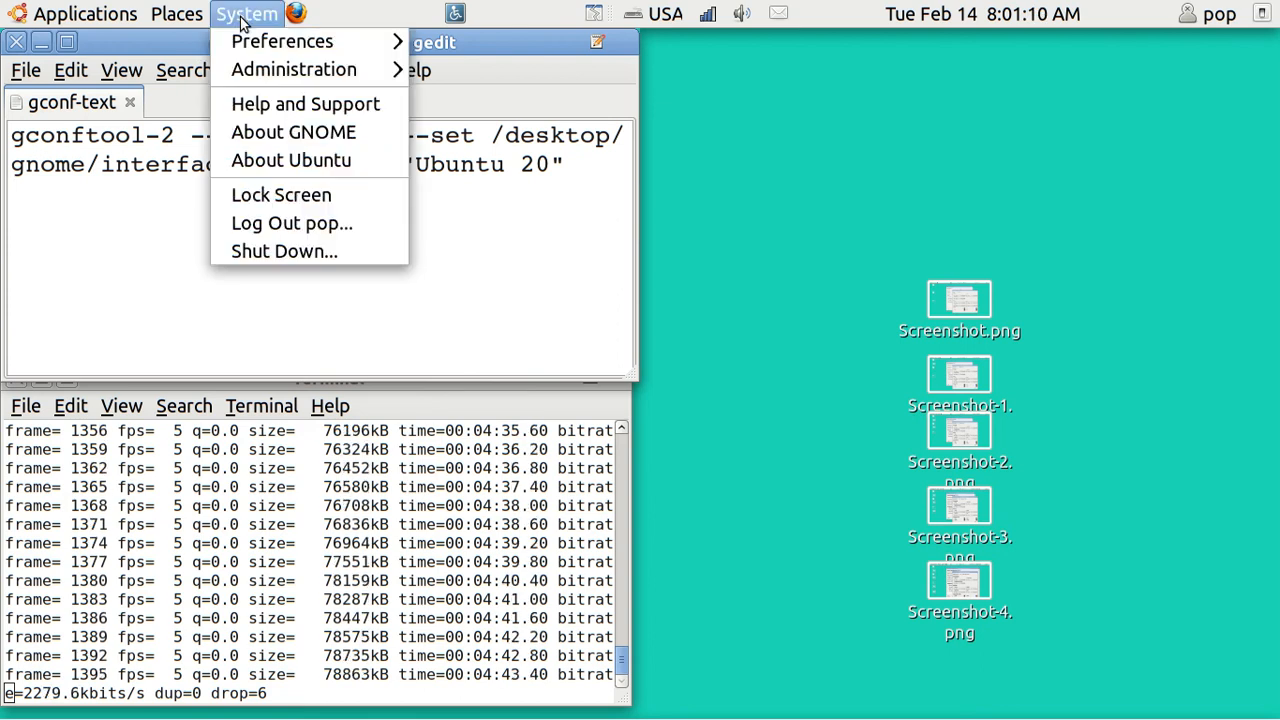
mouse_move(282, 41)
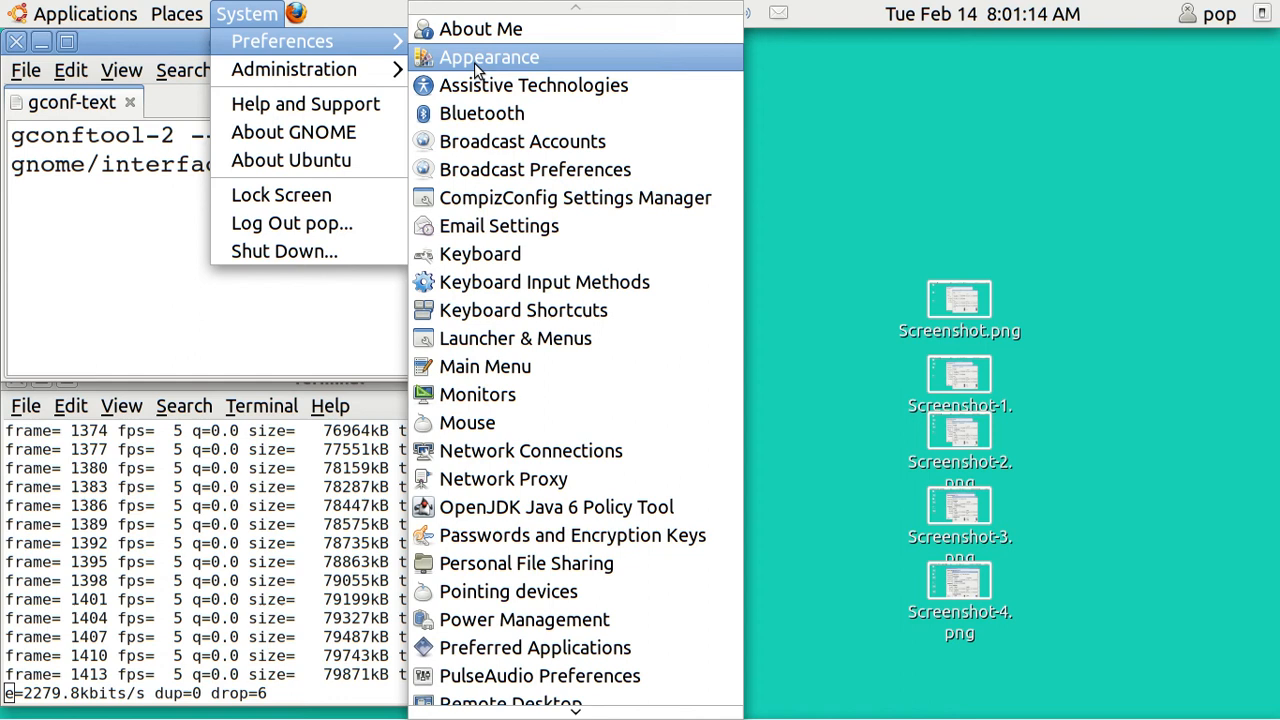
click(488, 57)
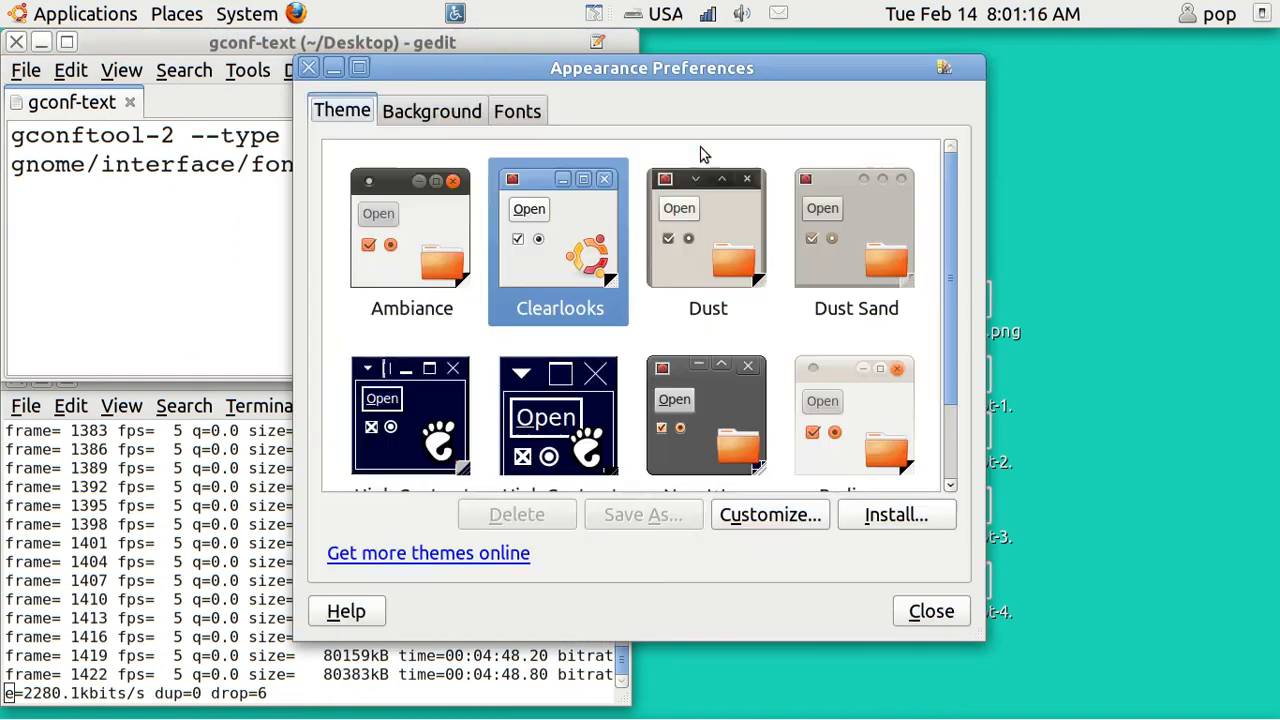
click(517, 110)
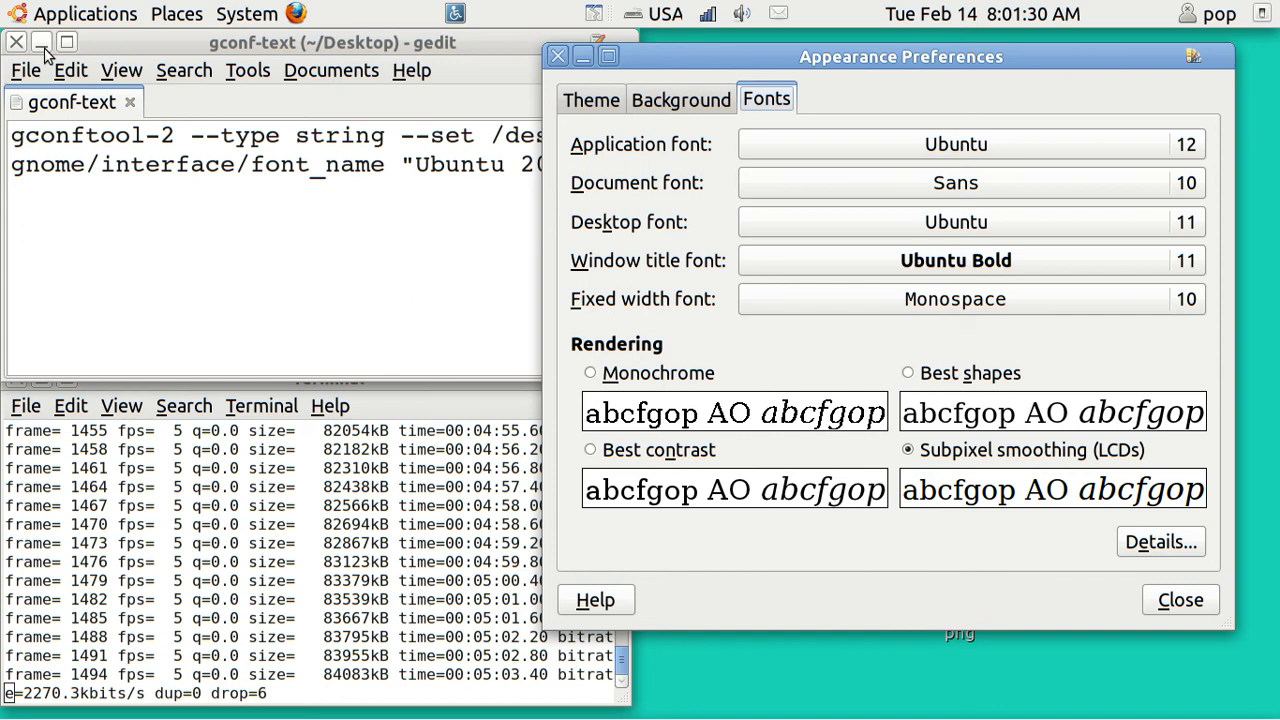
click(42, 42)
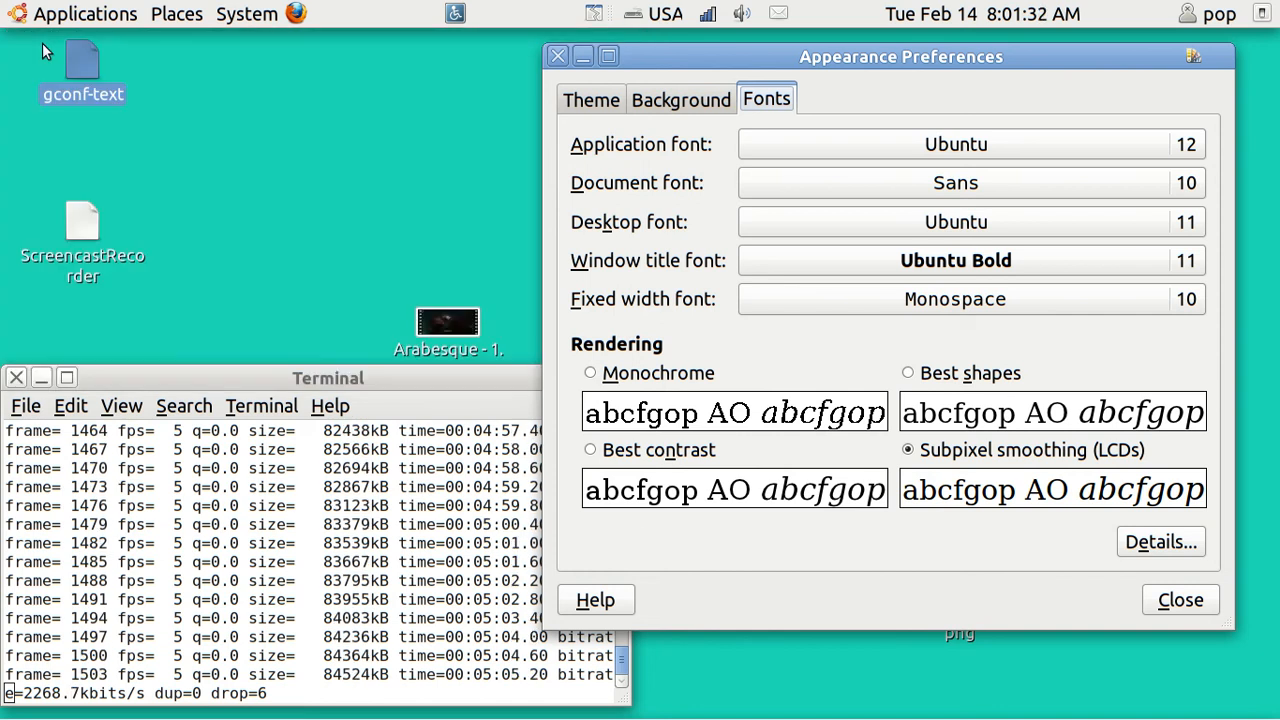
Double-click the gconf-text file on the desktop to run it.
double_click(81, 58)
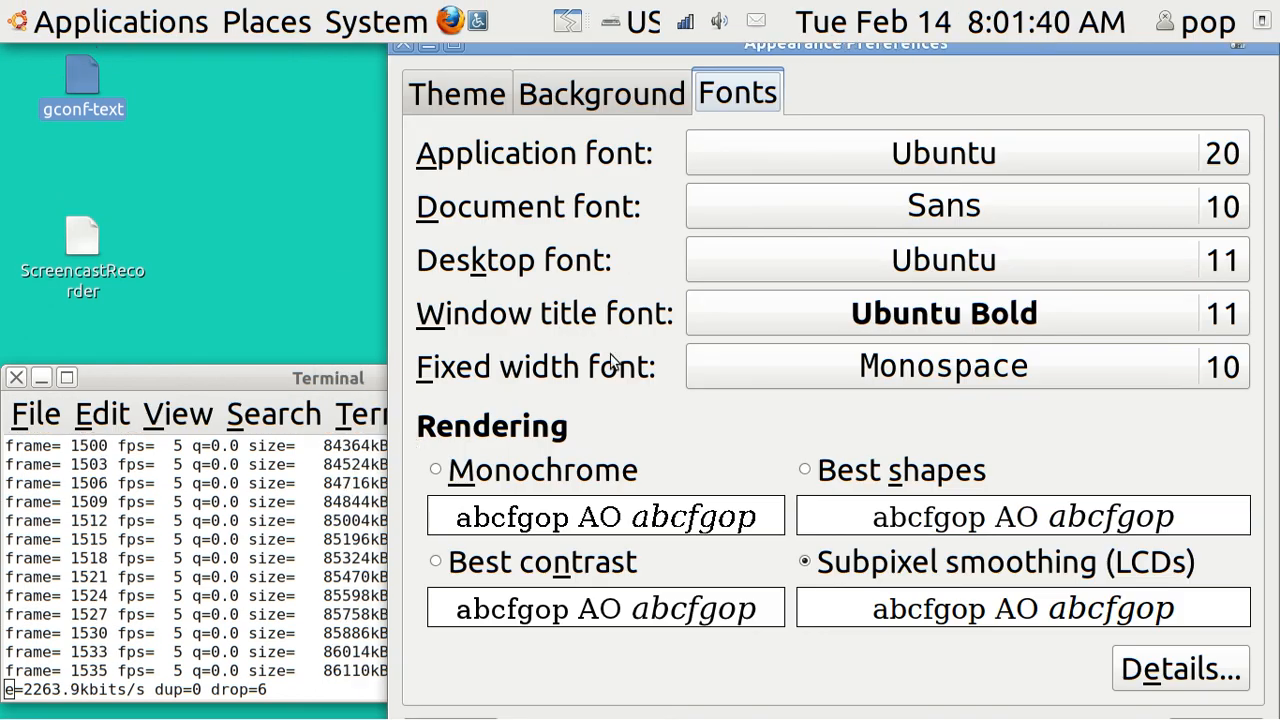
mouse_move(1098, 164)
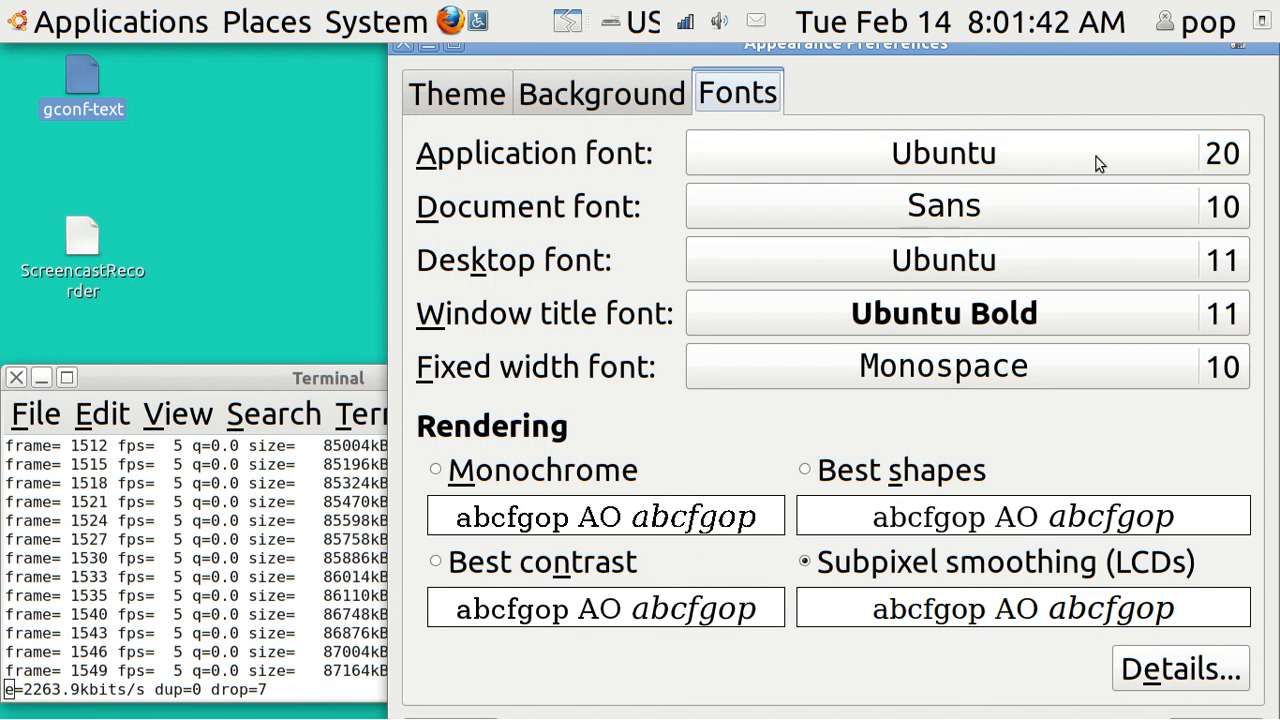
mouse_move(1143, 170)
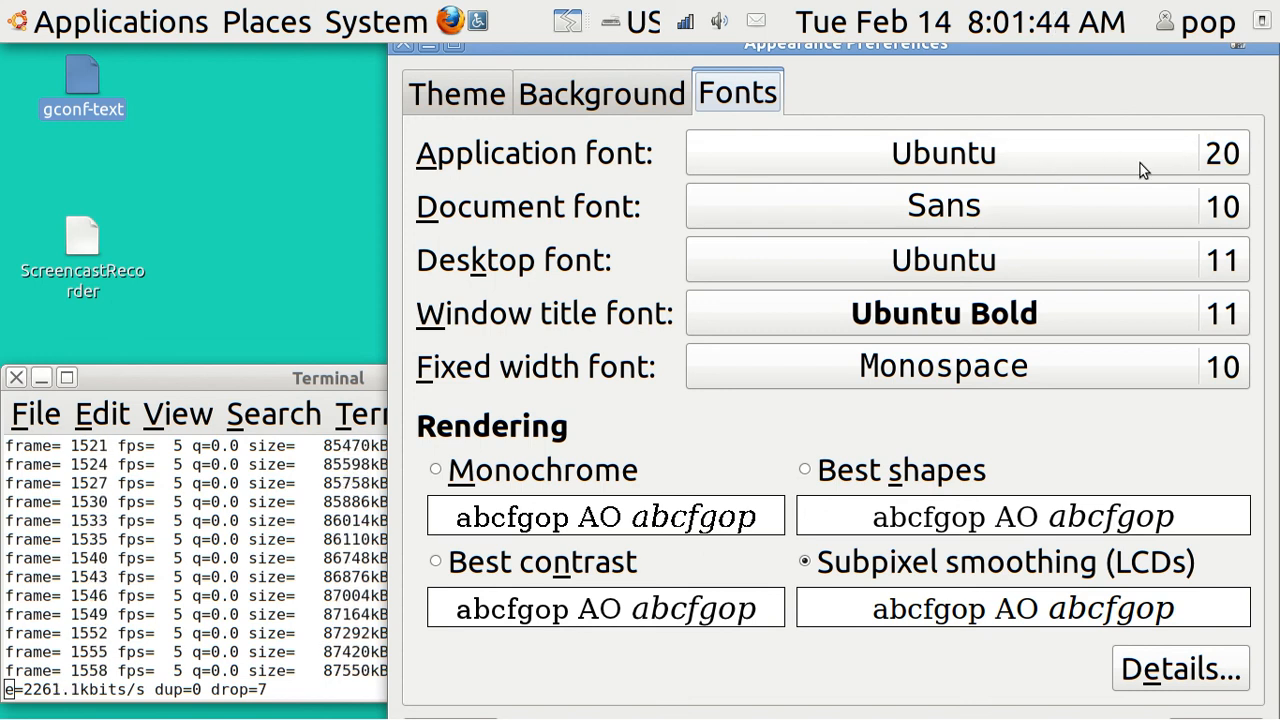
mouse_move(668, 128)
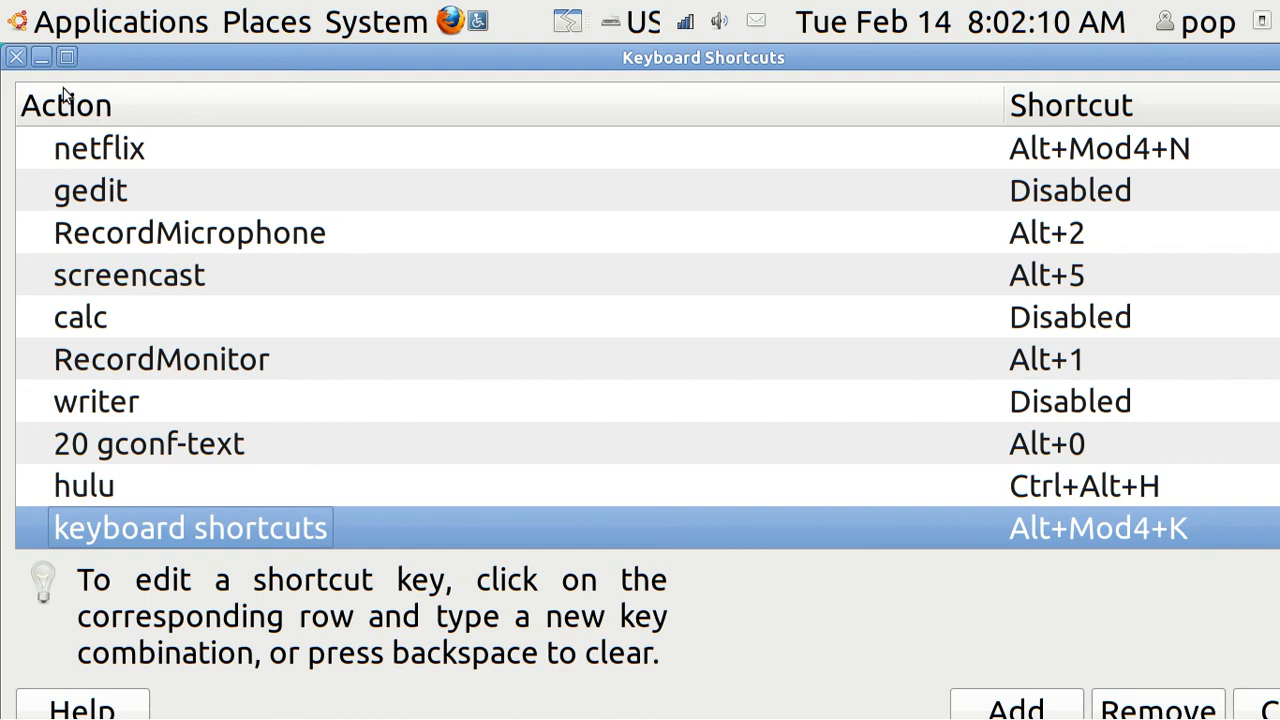
mouse_move(193, 451)
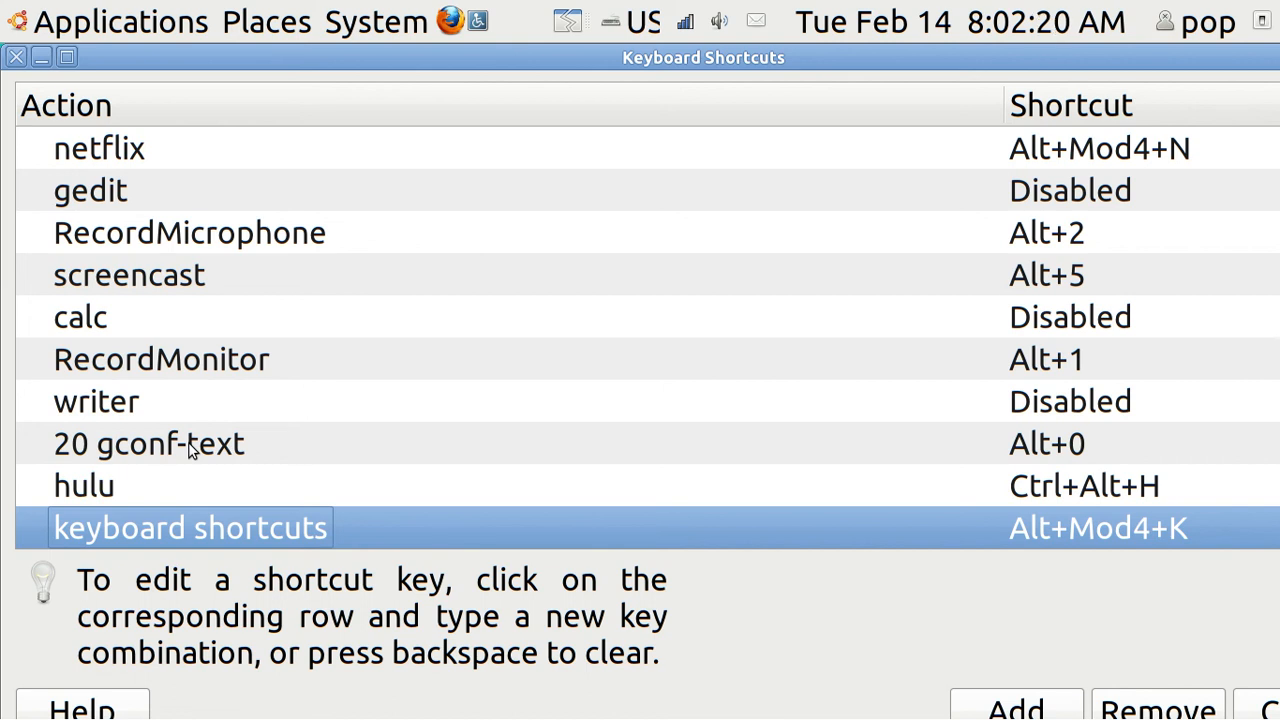
Finish the 20 gconf-text shortcut's command with 20" and apply it.
double_click(149, 443)
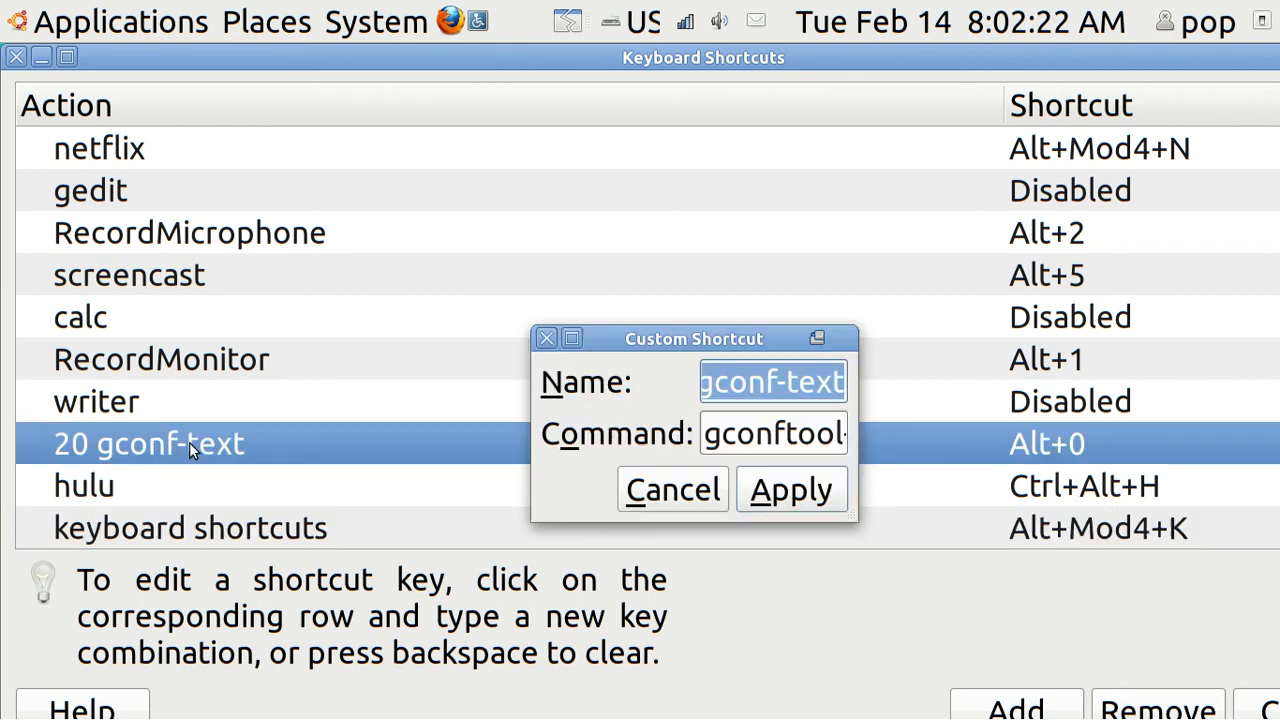
mouse_move(558, 410)
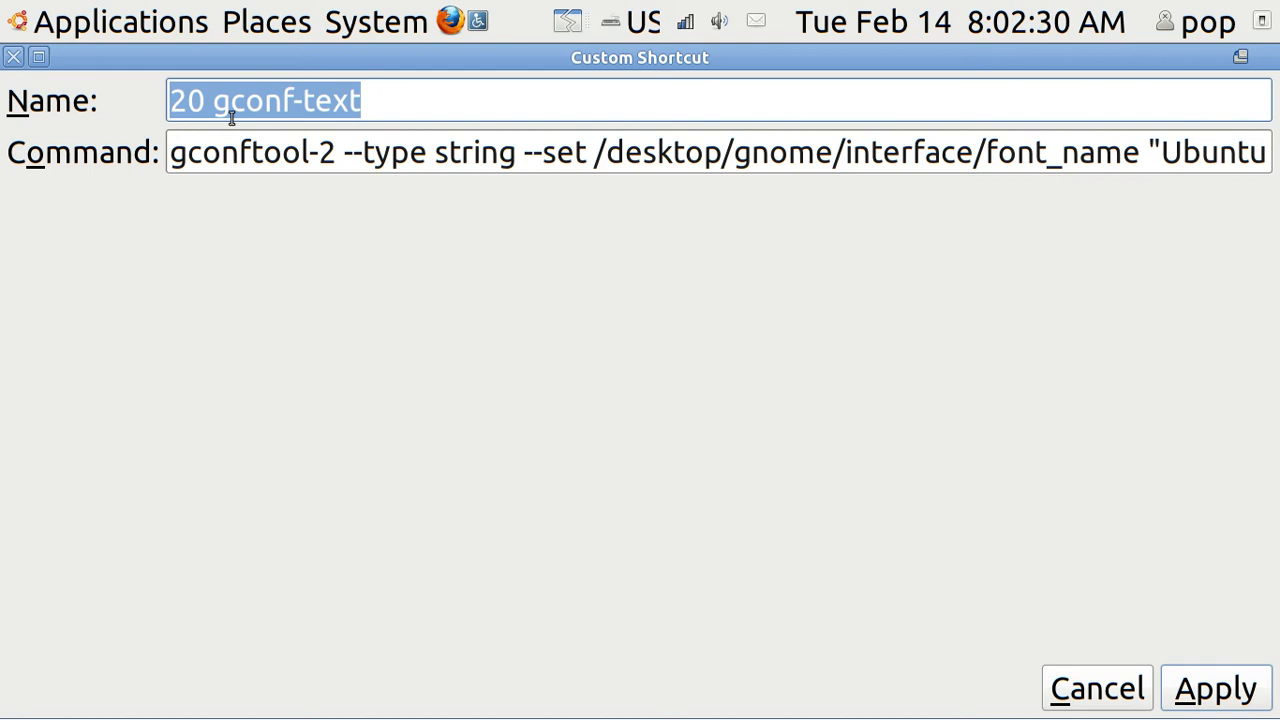
mouse_move(273, 116)
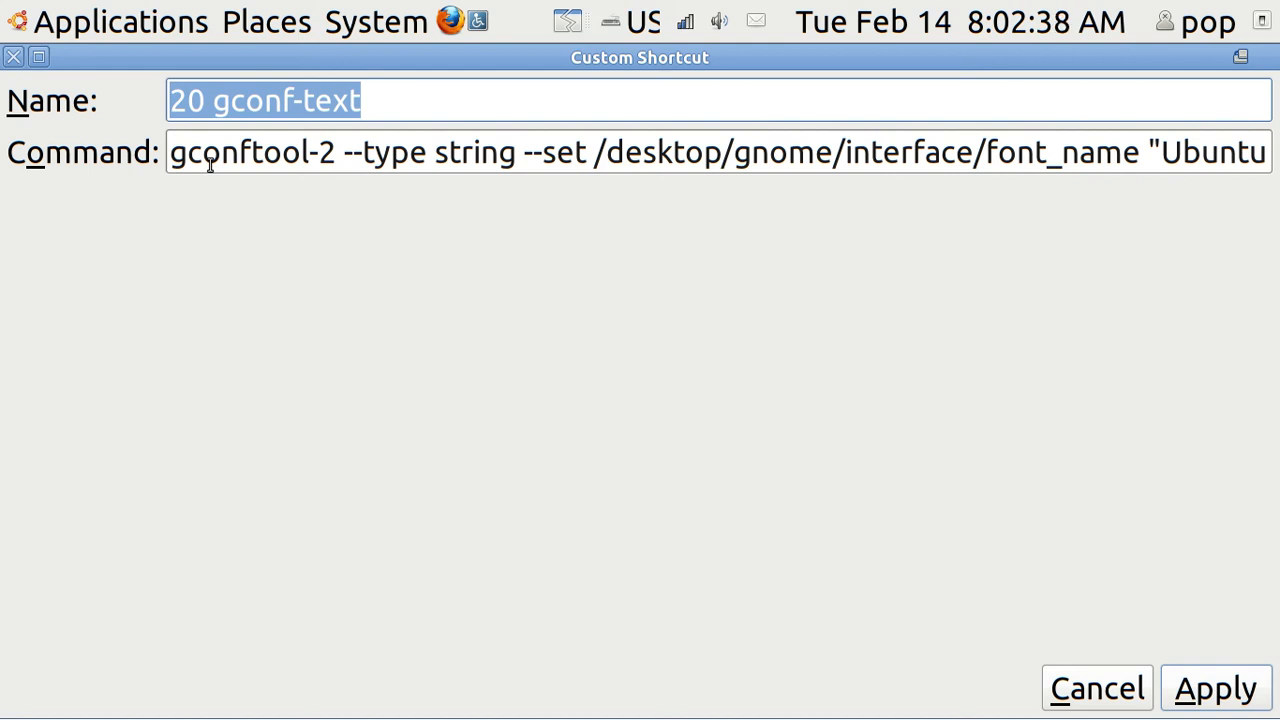
mouse_move(268, 178)
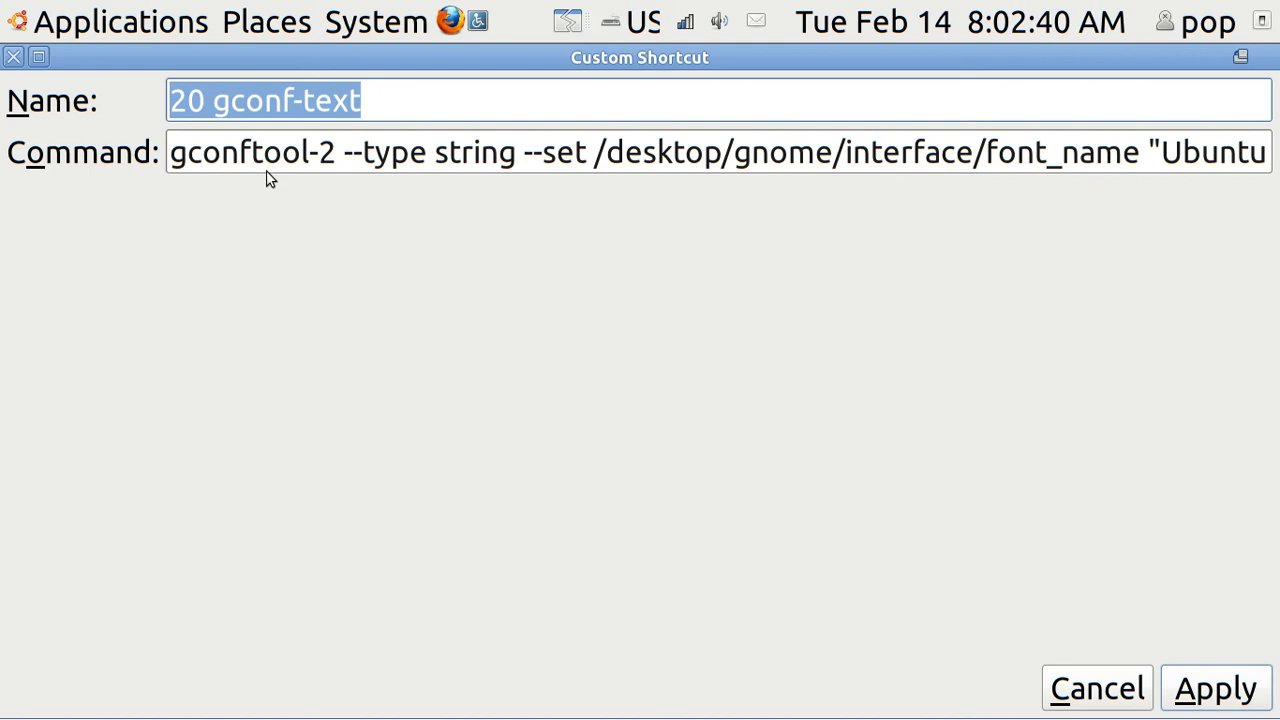
mouse_move(392, 168)
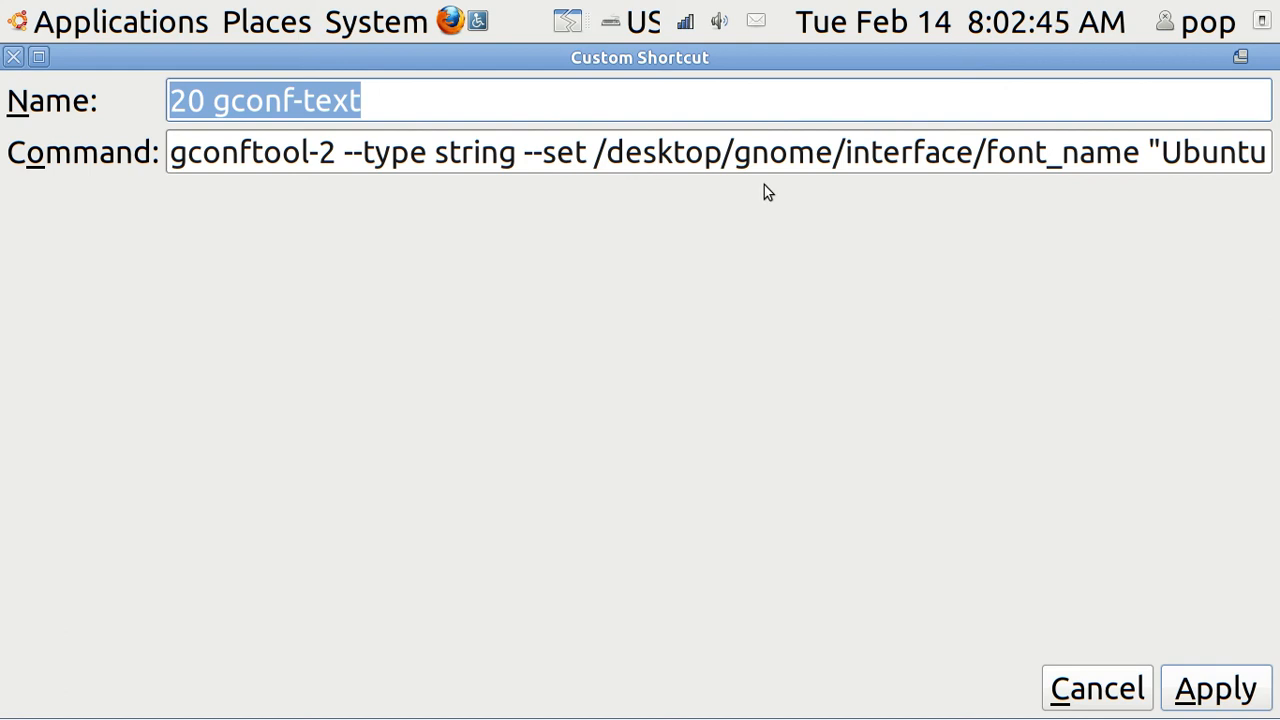
mouse_move(1125, 190)
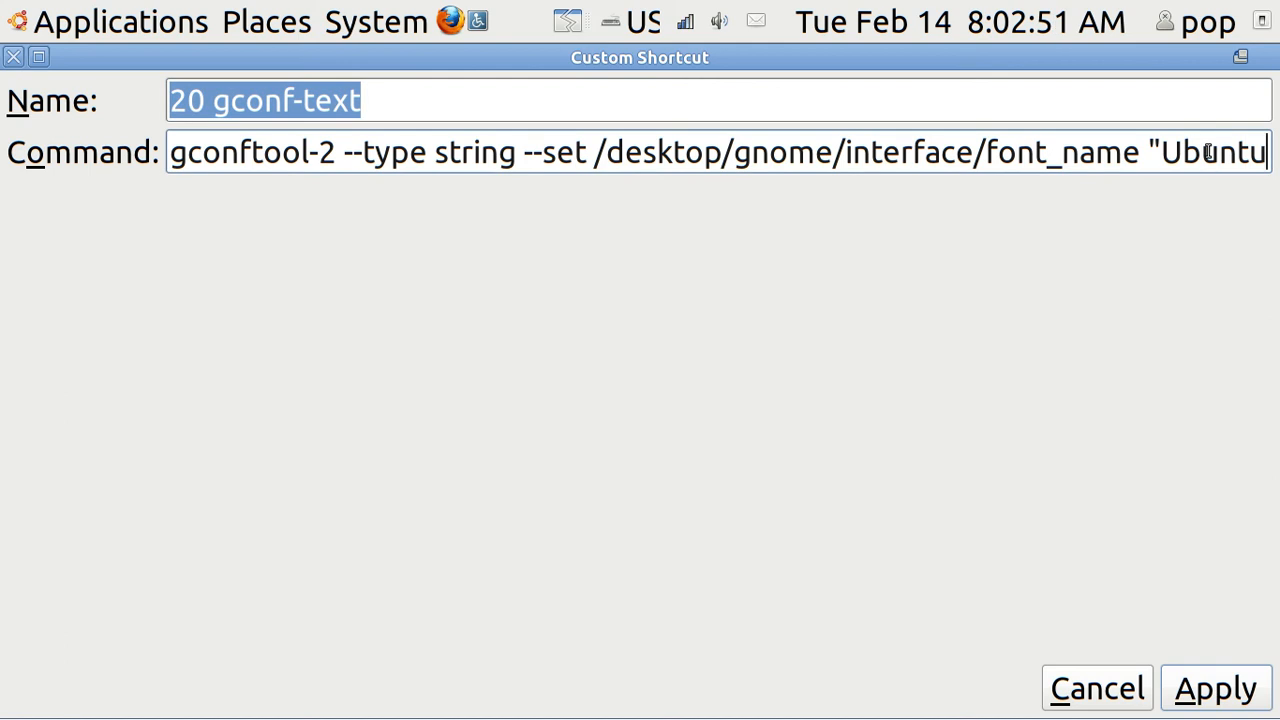
text(20")
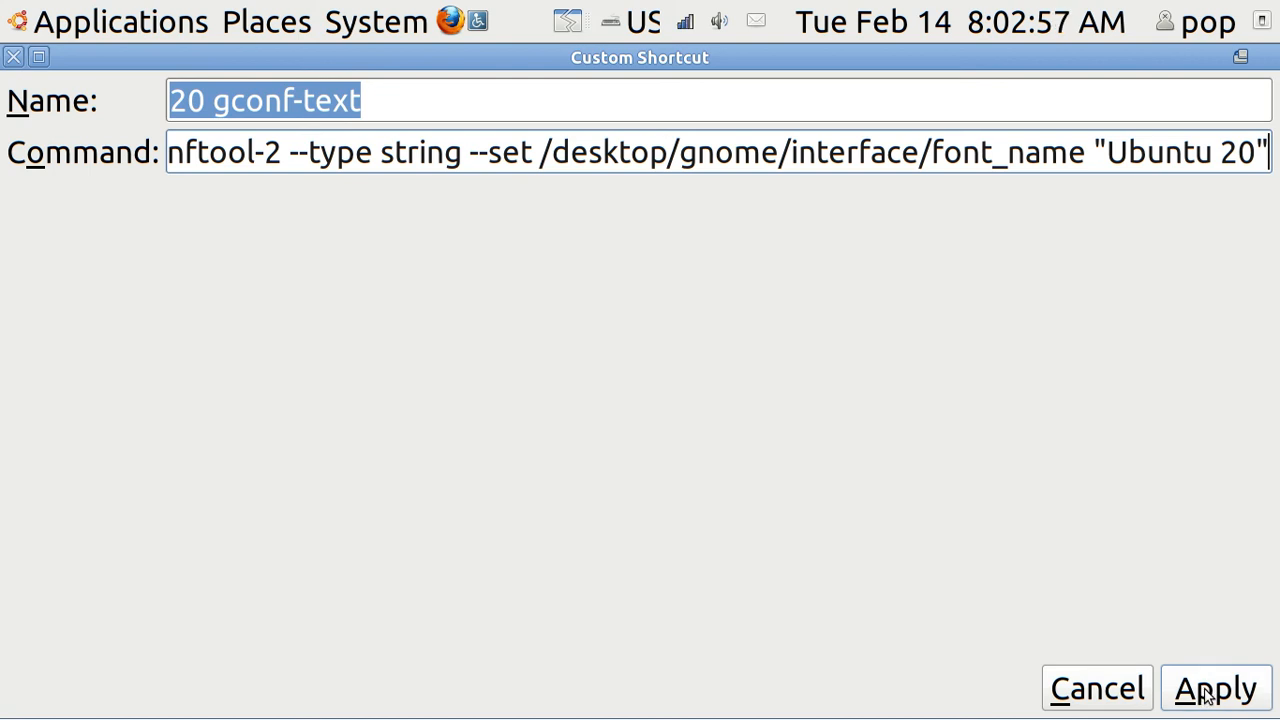
click(1213, 688)
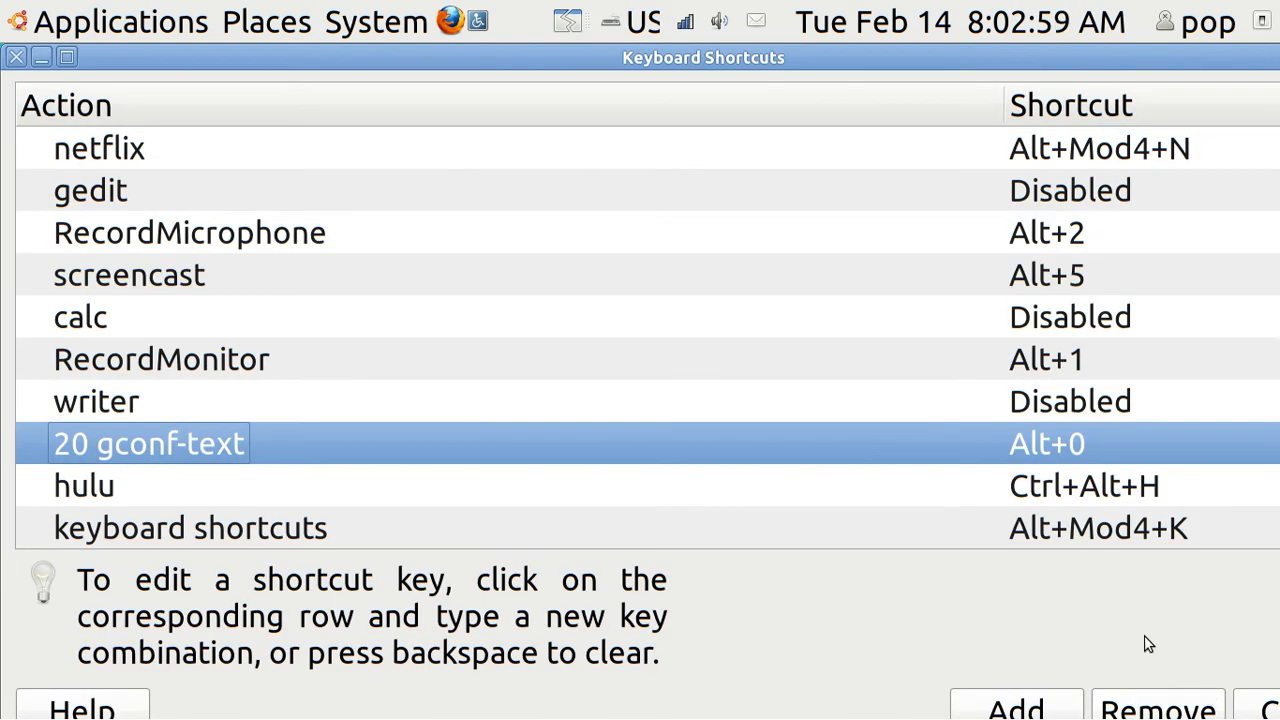
Select the 12 gconf-text shortcut, bound to Alt+-, and open it for editing.
click(190, 527)
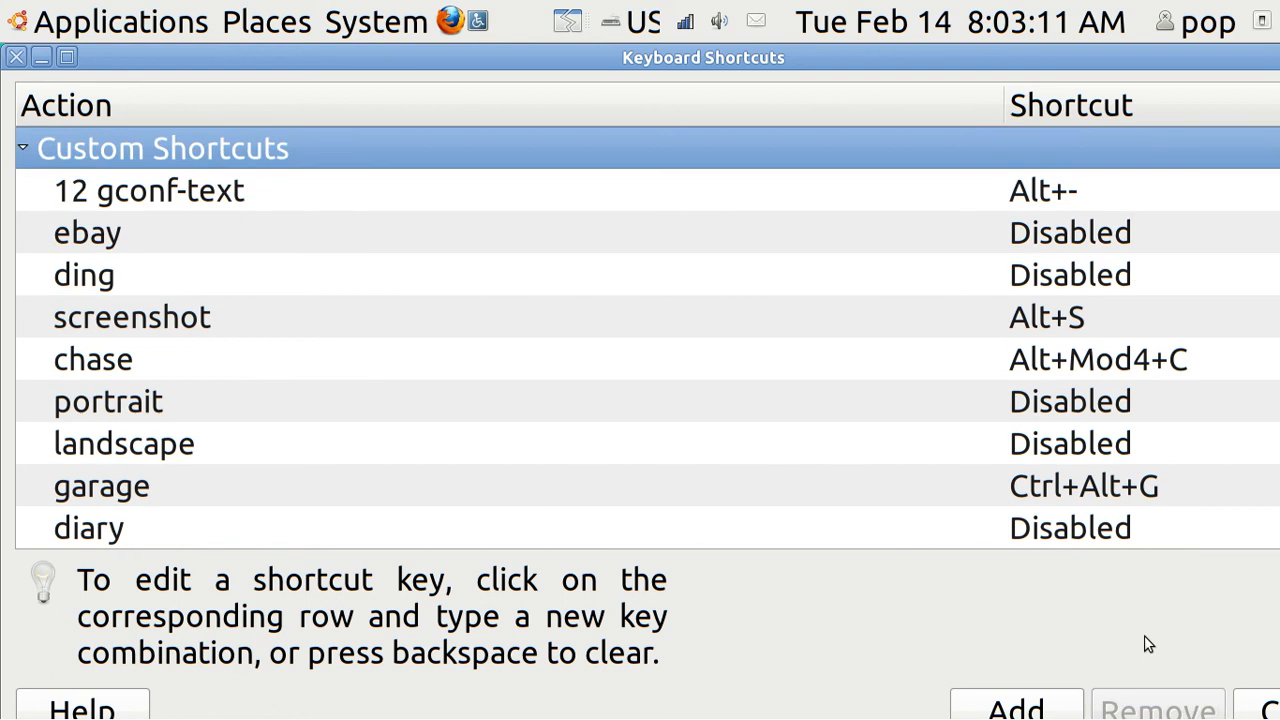
click(150, 190)
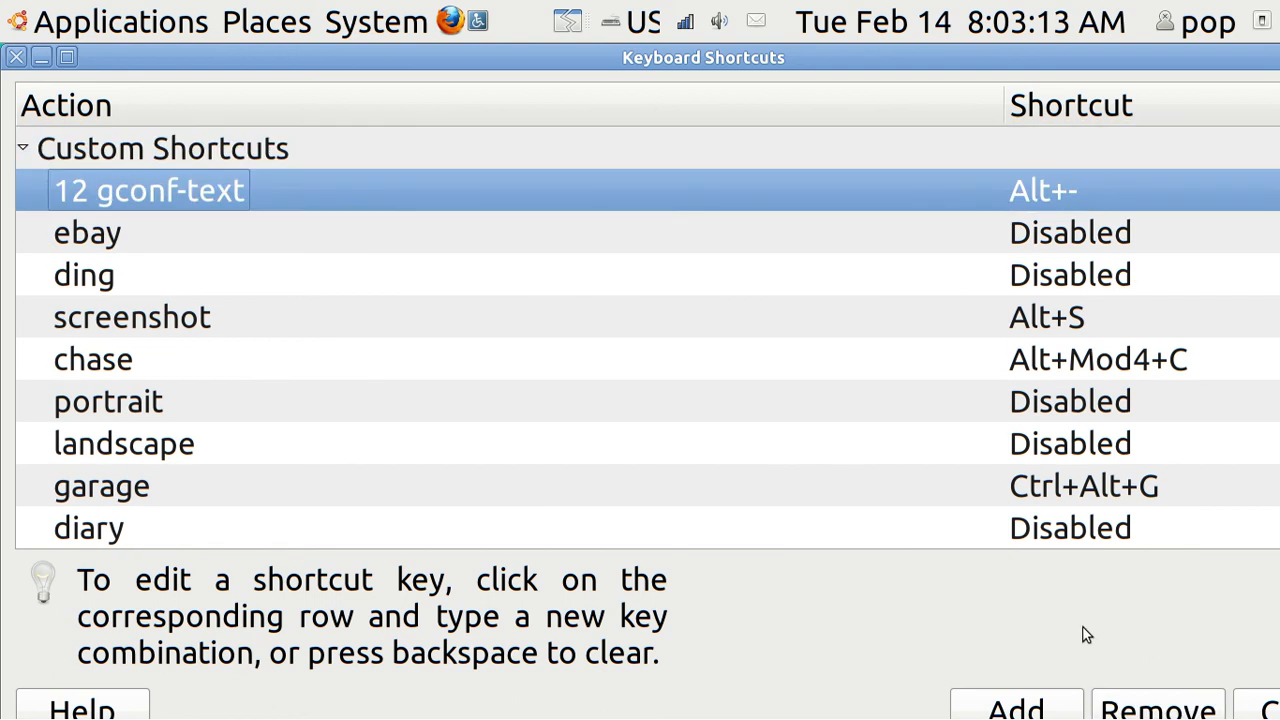
mouse_move(853, 224)
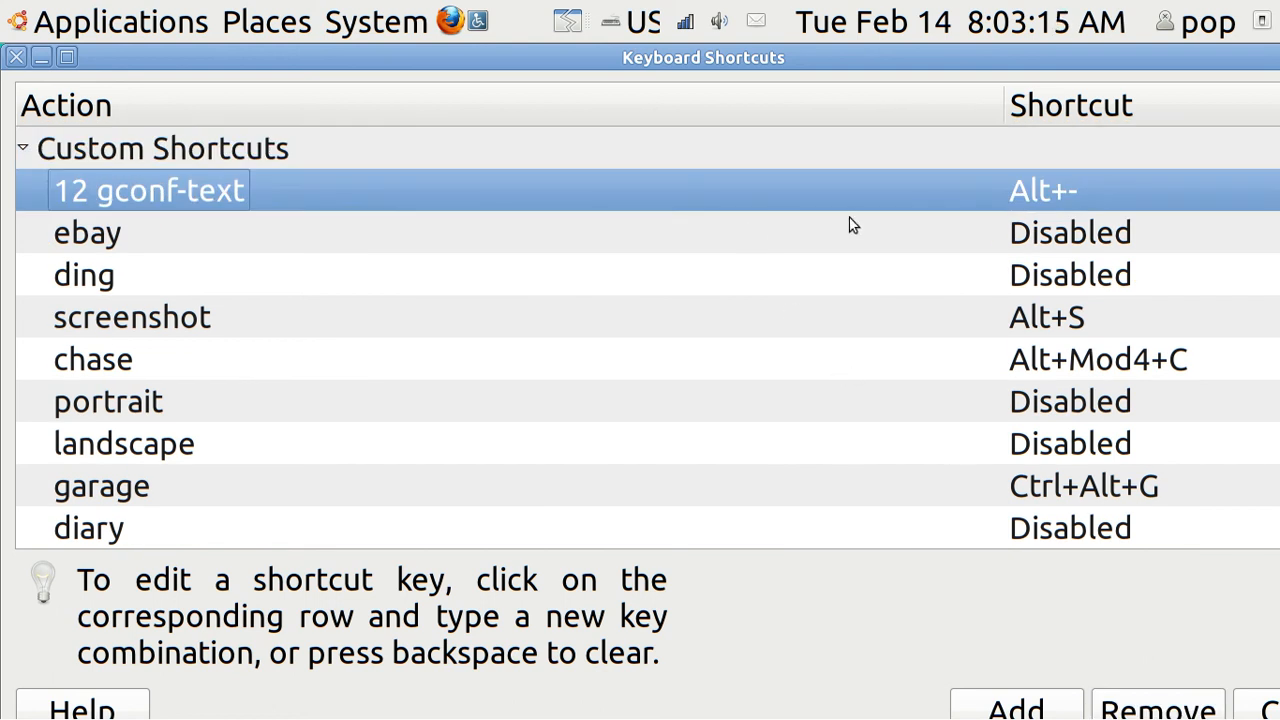
mouse_move(1080, 203)
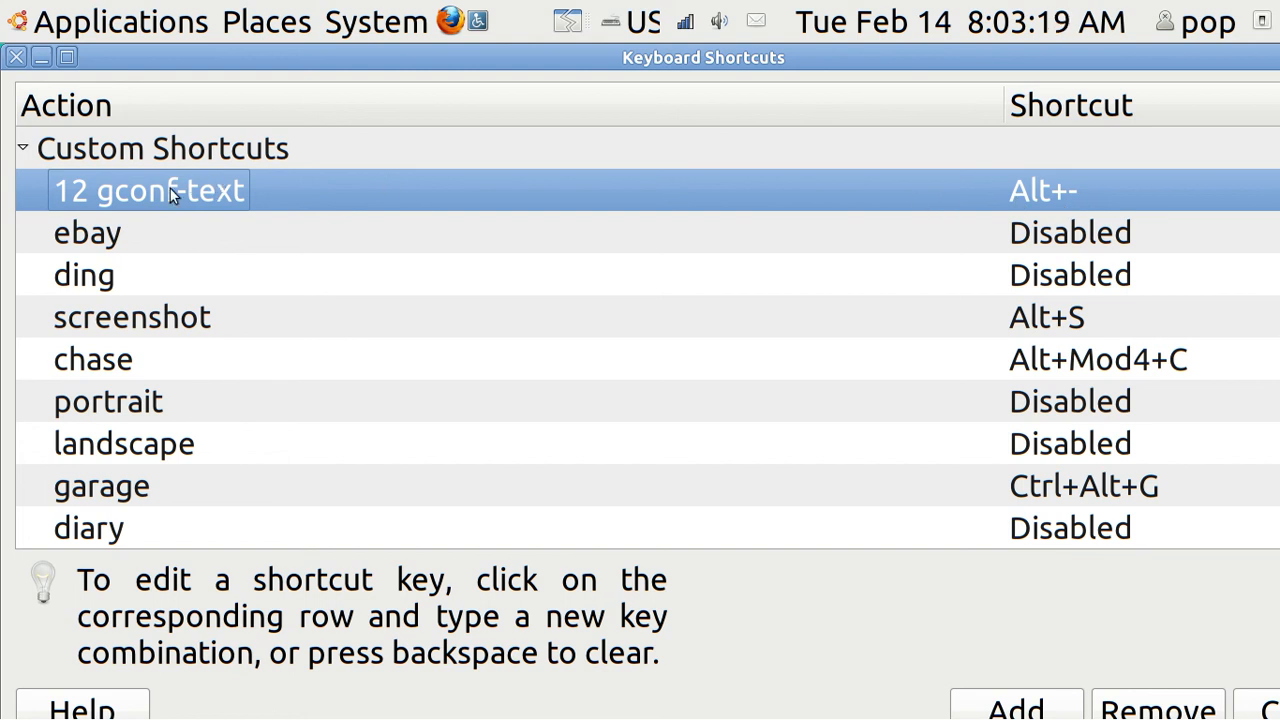
double_click(148, 190)
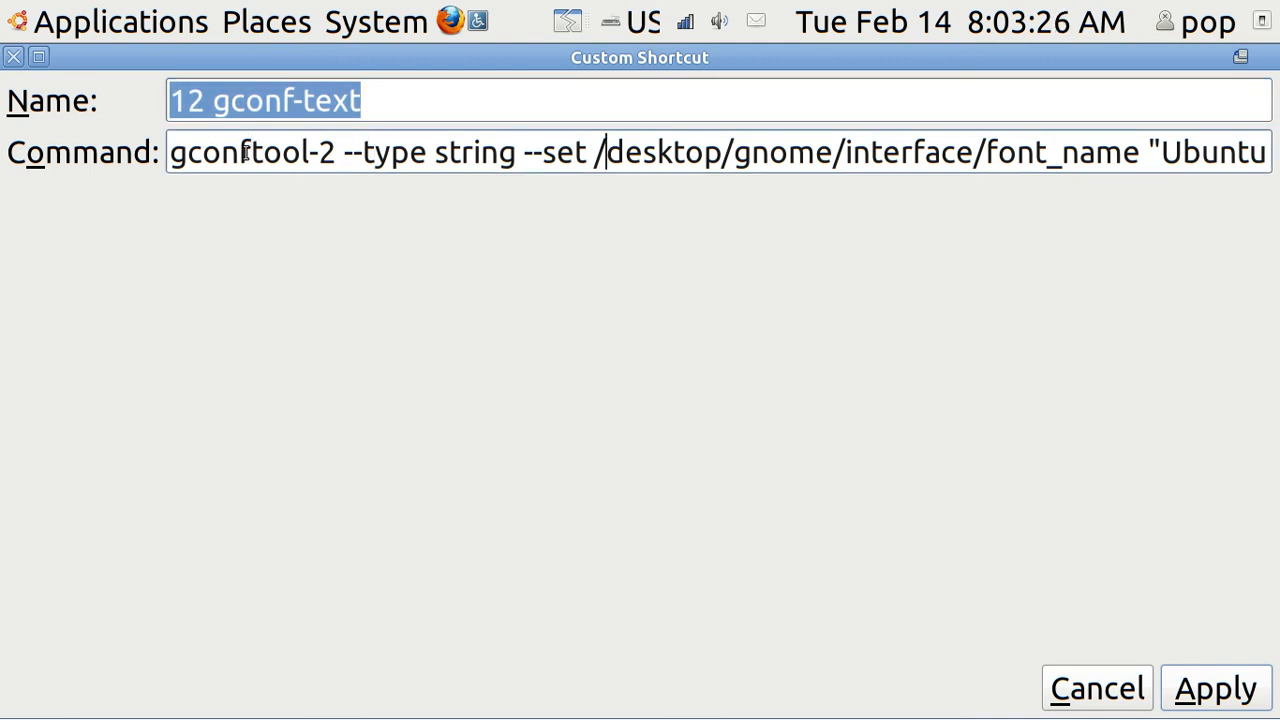
End the 12 gconf-text command with 12" for 'Ubuntu 12' and apply.
text(12")
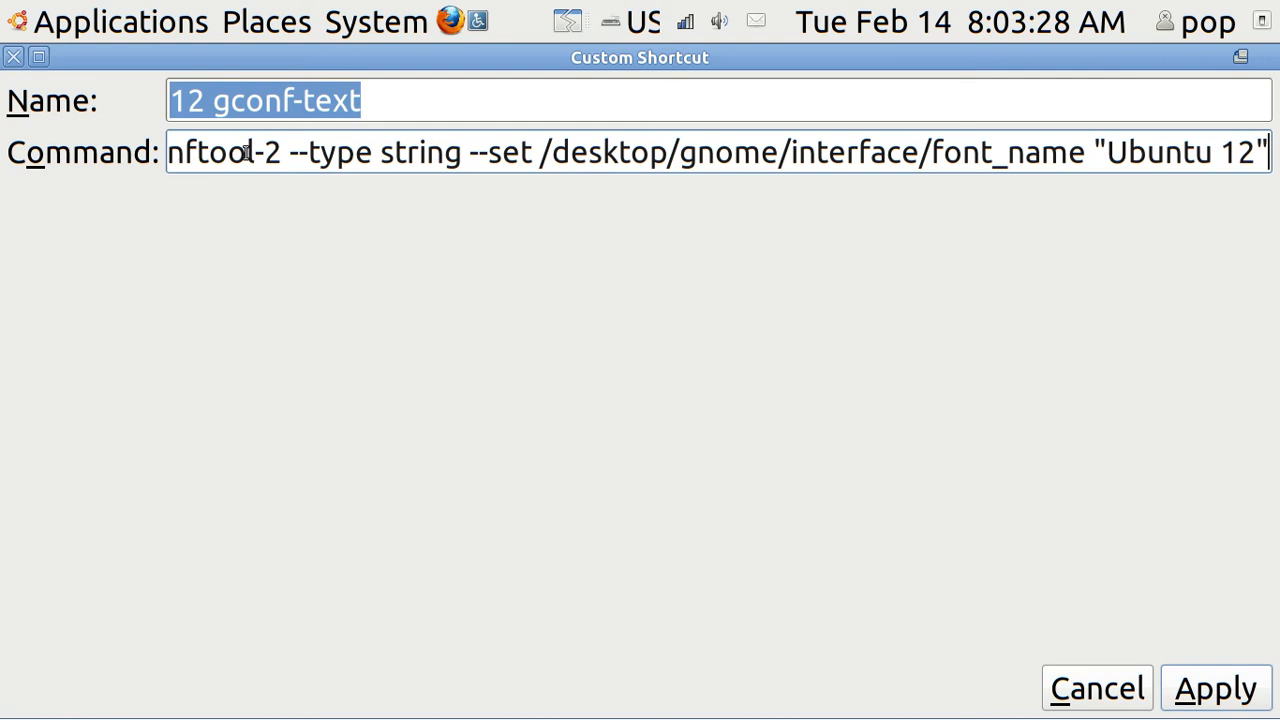
mouse_move(289, 270)
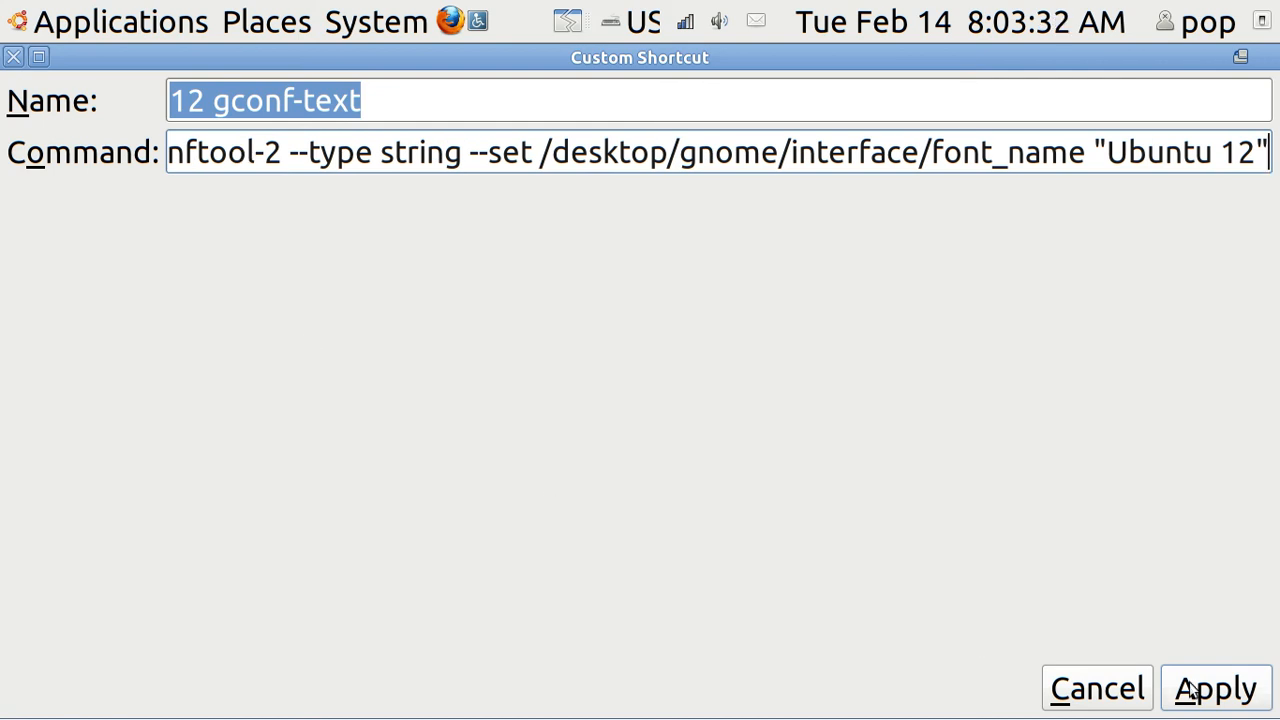
click(1215, 688)
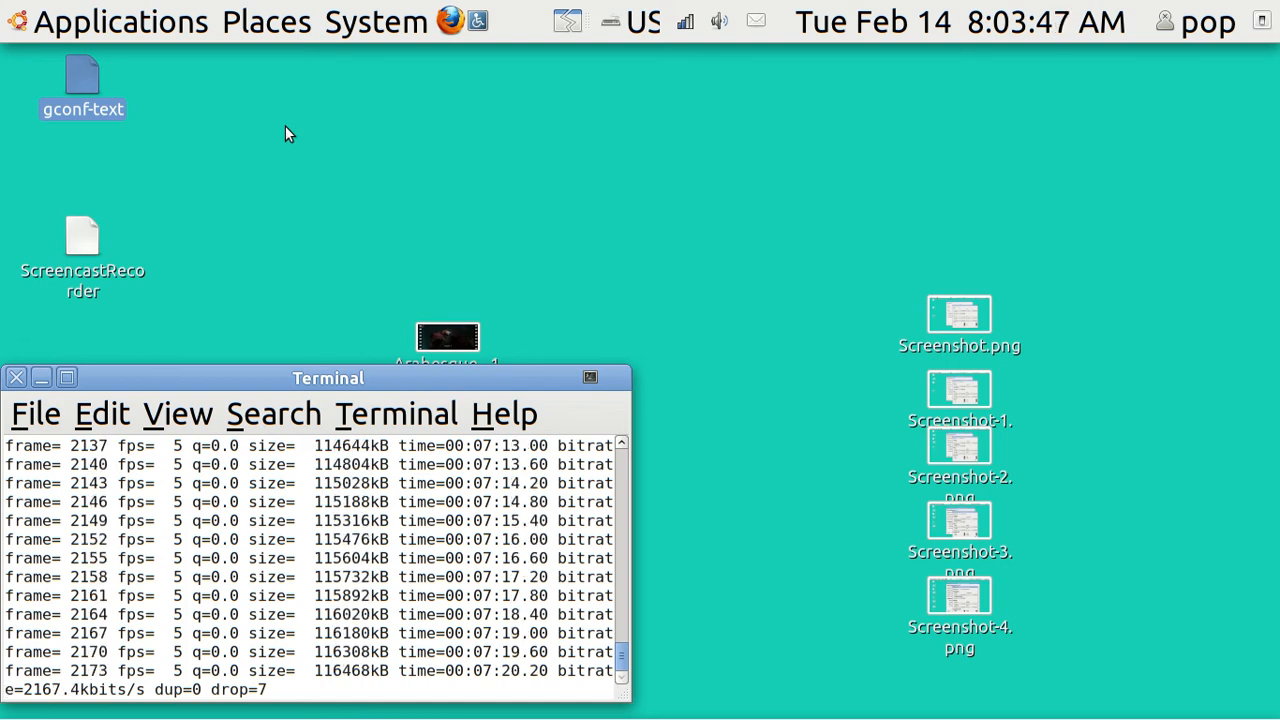
mouse_move(330, 151)
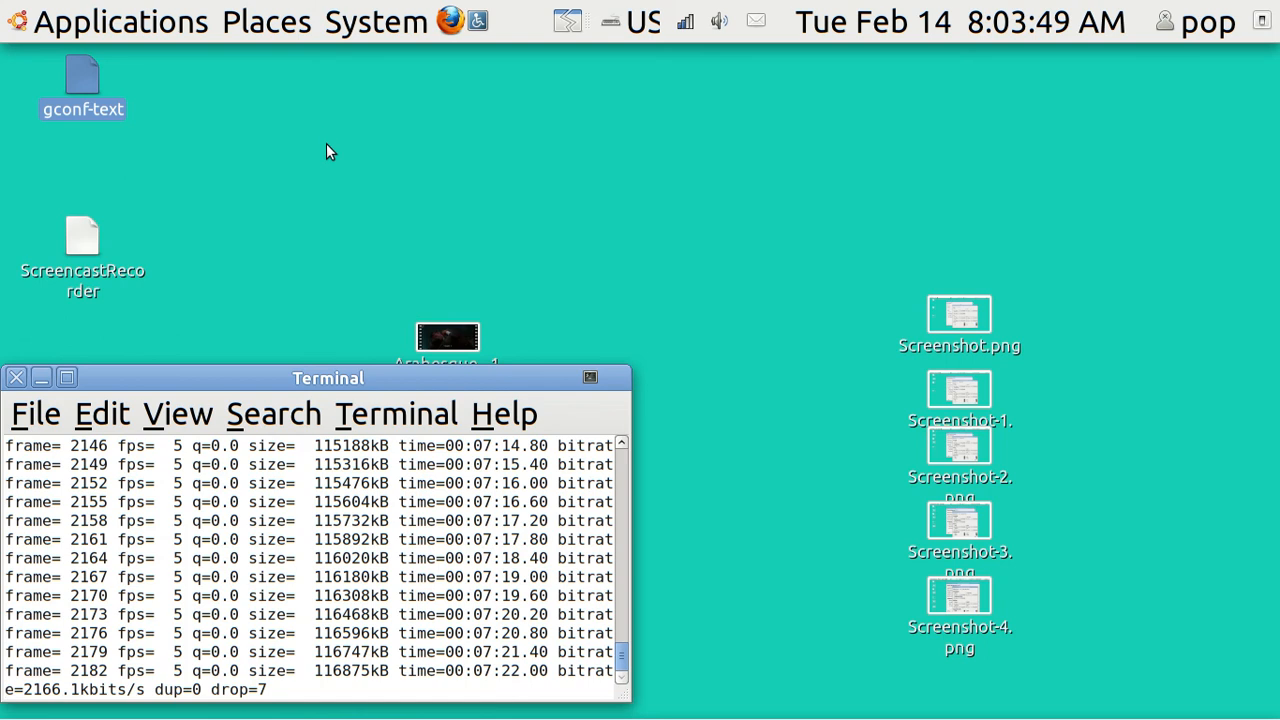